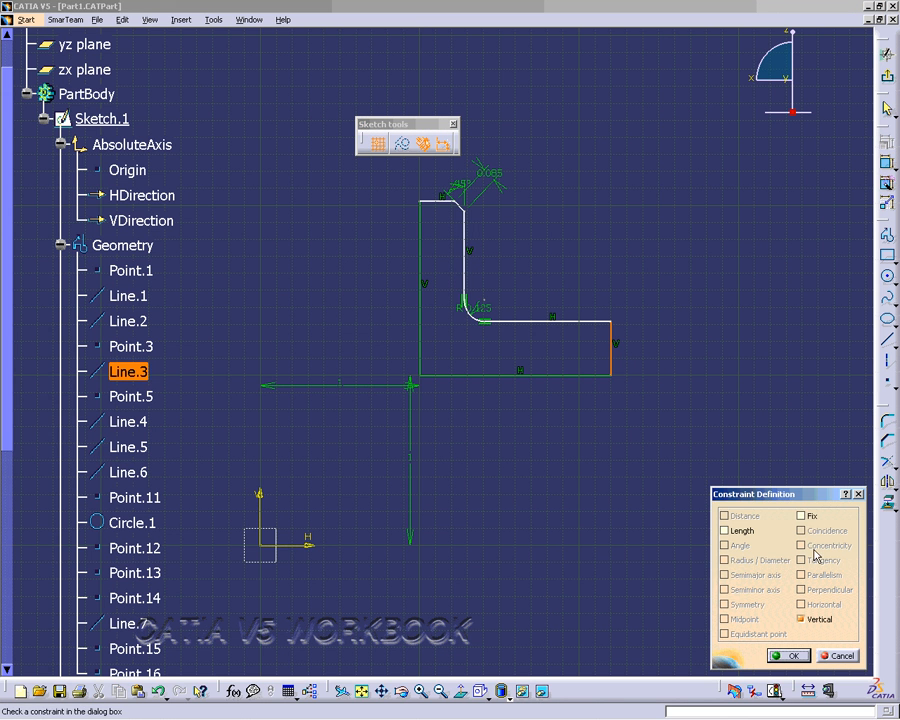
- Confirm the Vertical constraint on the short right-end line of the L profile
{"action": "left_click", "coordinate": [788, 655]}
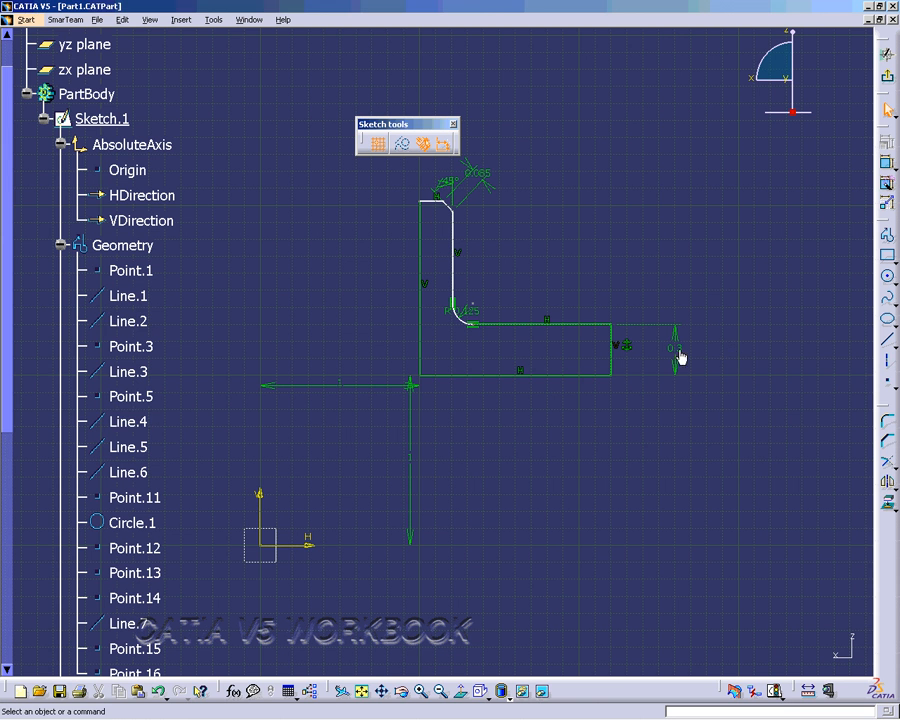
- Set the horizontal leg's offset dimension and the vertical leg's 0.207 width both to 0.1
{"action": "double_click", "coordinate": [680, 348]}
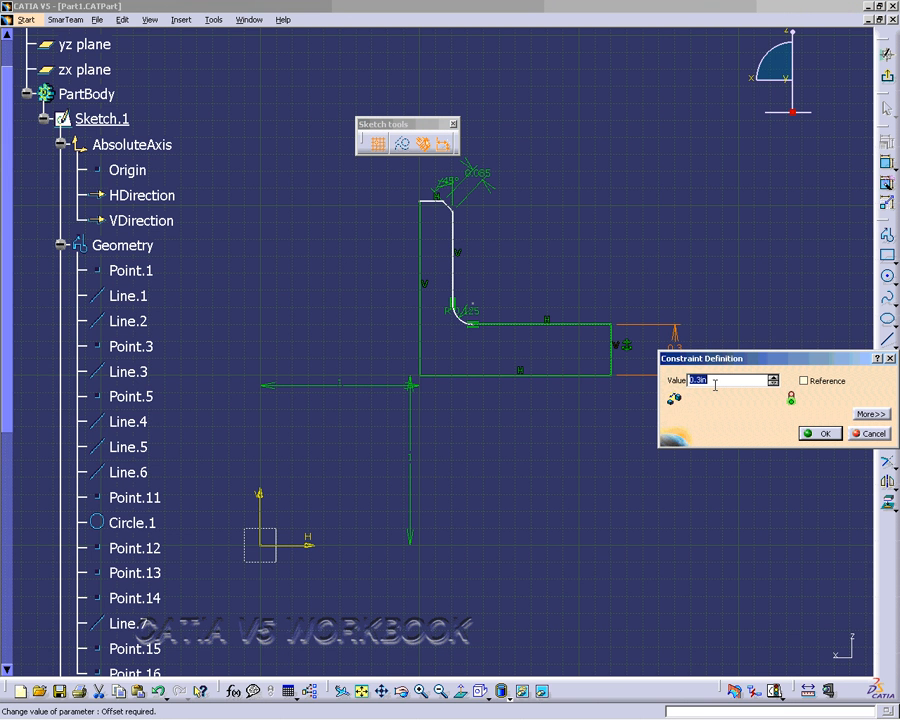
{"action": "left_click", "coordinate": [820, 433]}
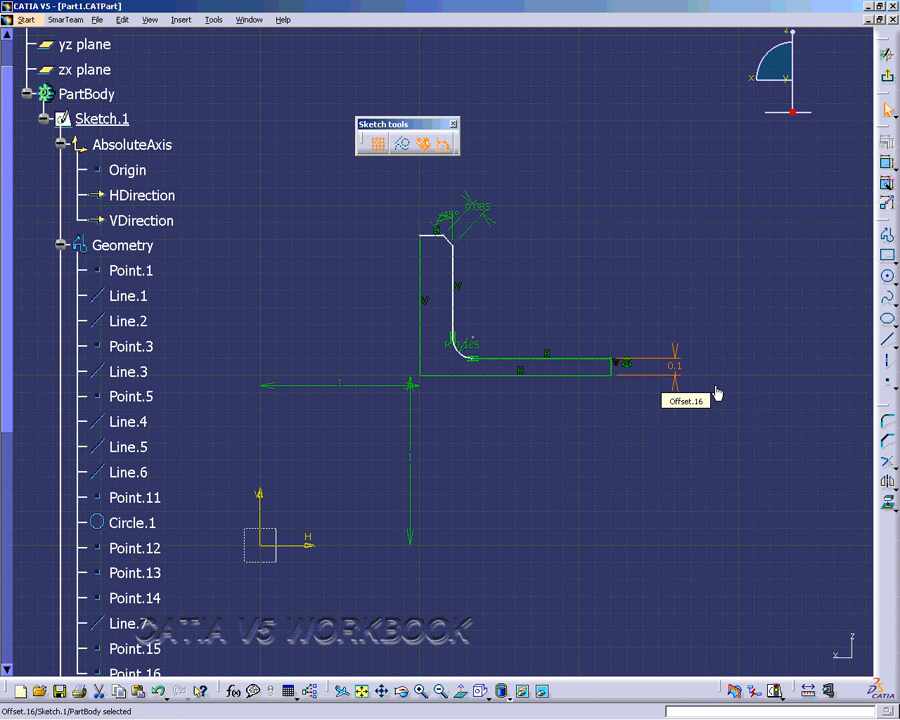
{"action": "mouse_move", "coordinate": [607, 302]}
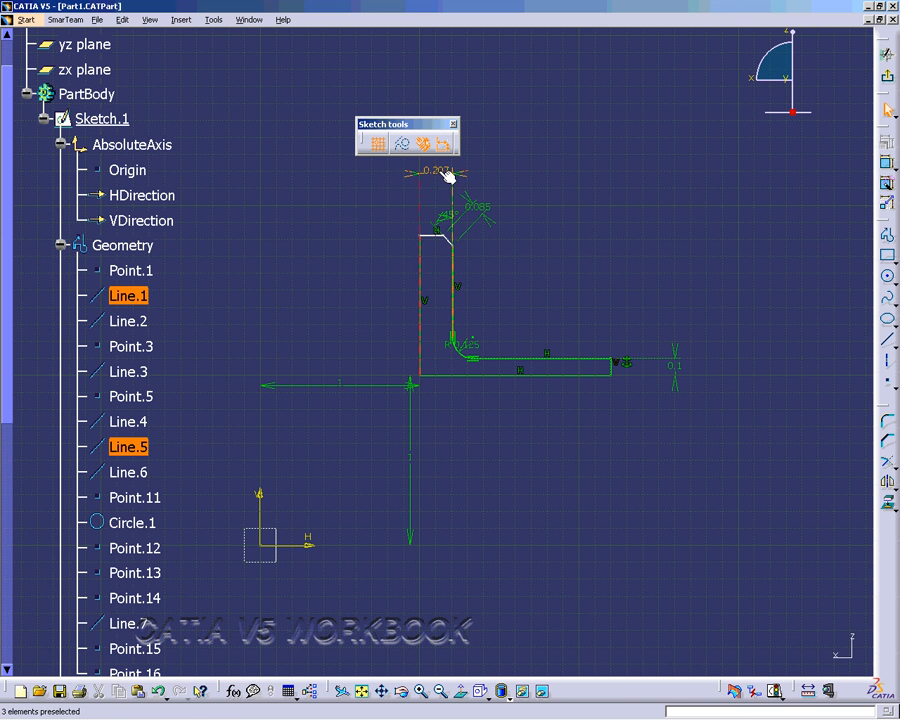
{"action": "double_click", "coordinate": [431, 170]}
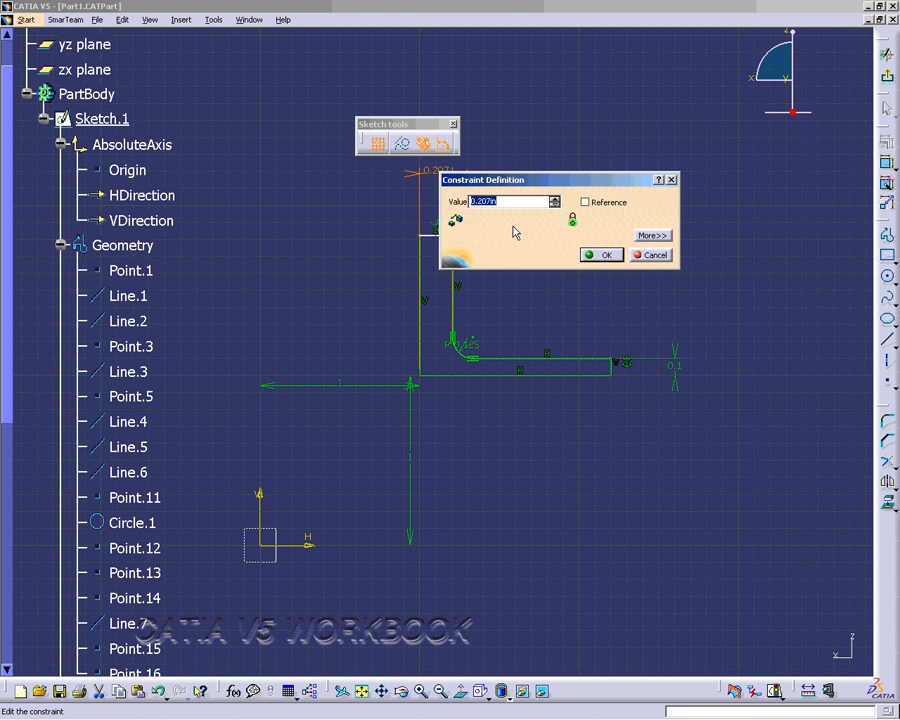
{"action": "type", "text": "1"}
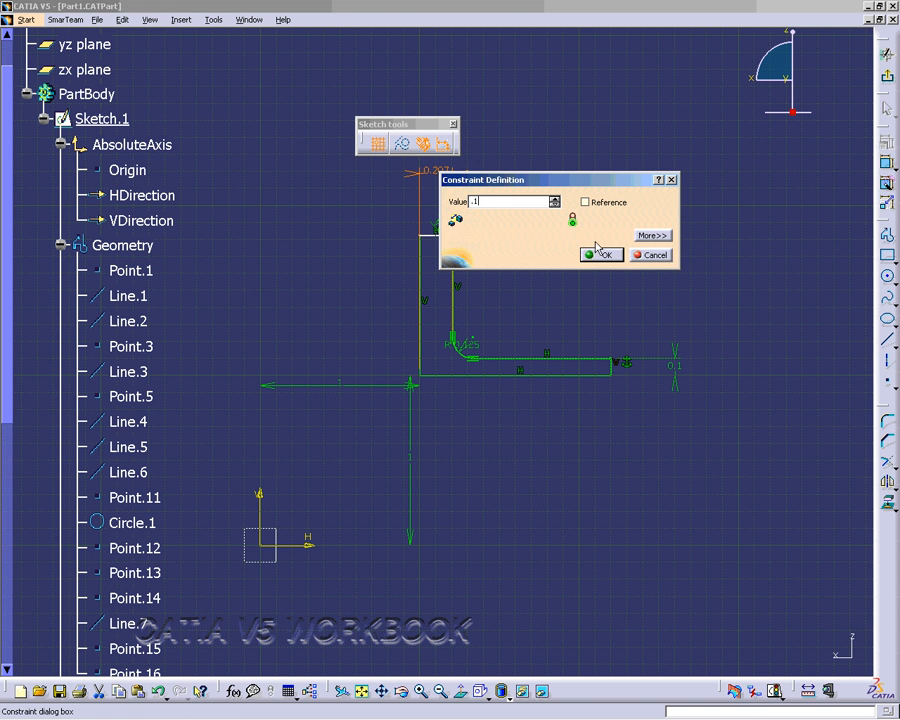
{"action": "left_click", "coordinate": [600, 255]}
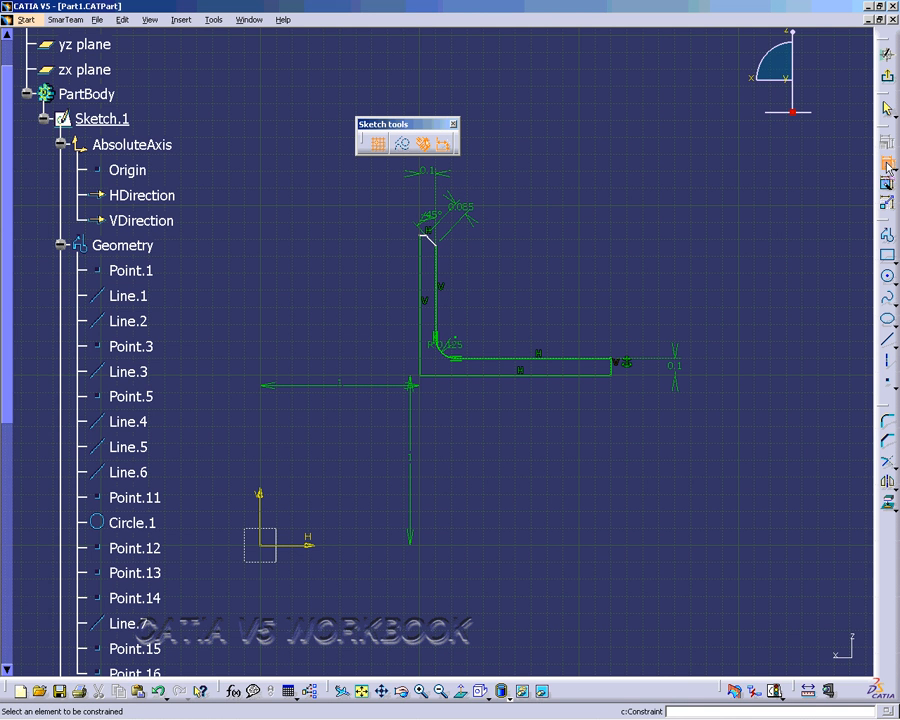
{"action": "mouse_move", "coordinate": [573, 368]}
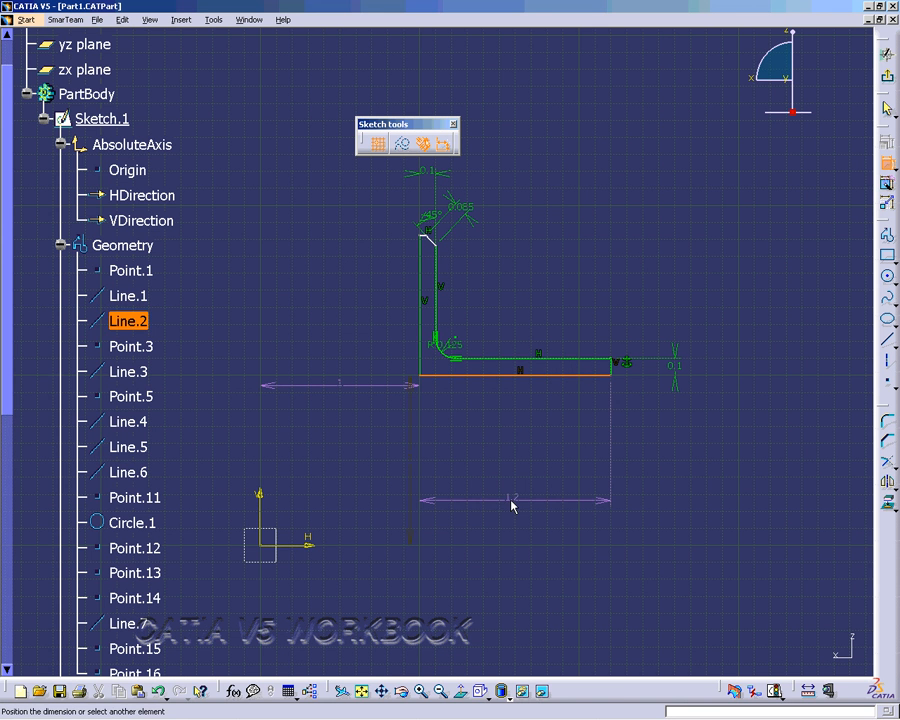
{"action": "mouse_move", "coordinate": [513, 503]}
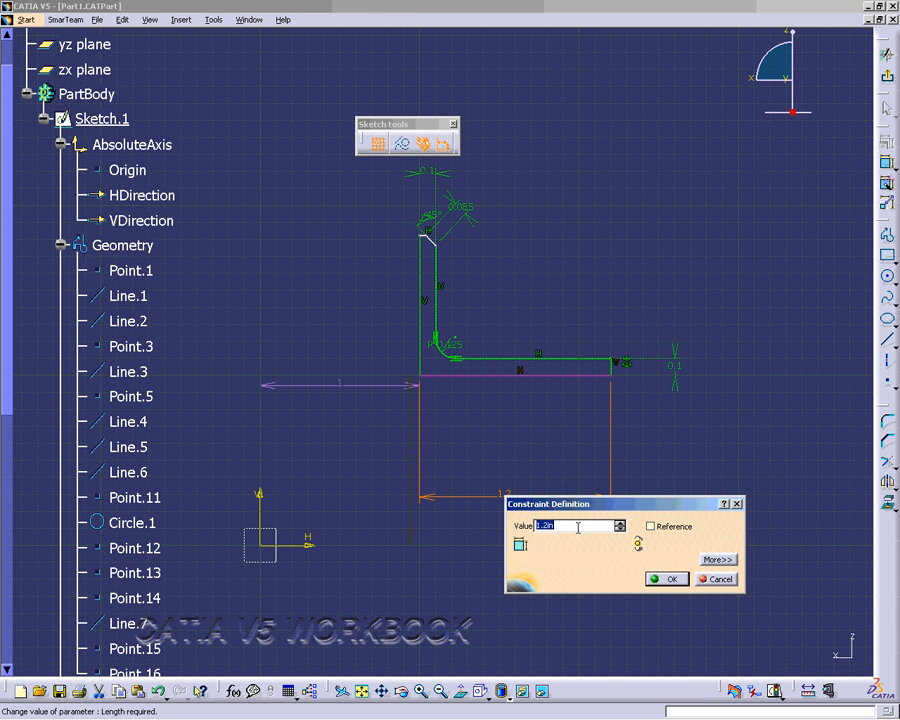
- Confirm a length of 1 for the bottom edge dimension
{"action": "left_click", "coordinate": [666, 578]}
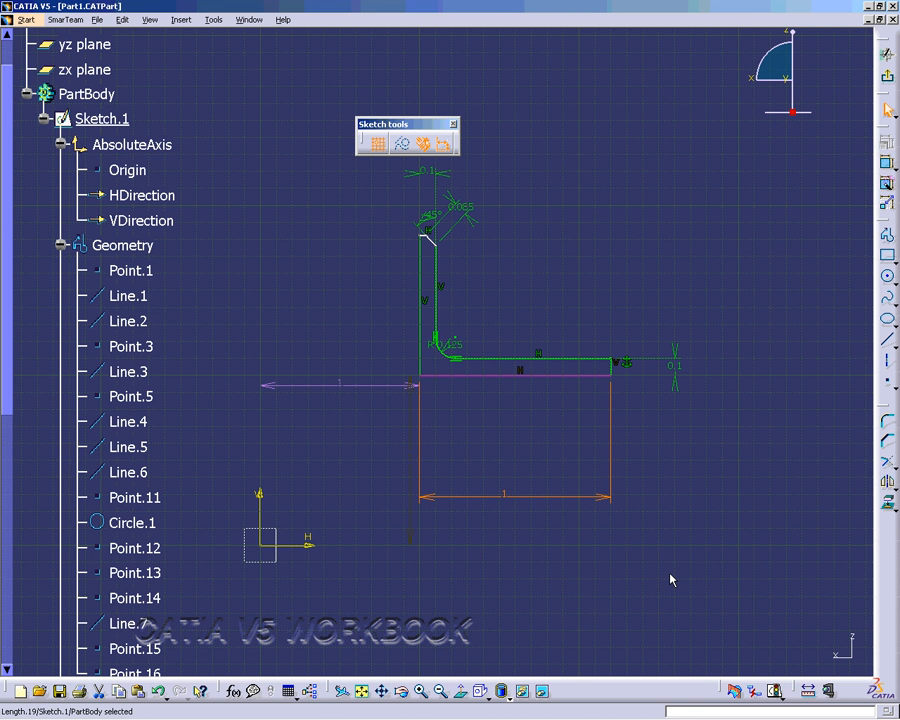
{"action": "mouse_move", "coordinate": [872, 205]}
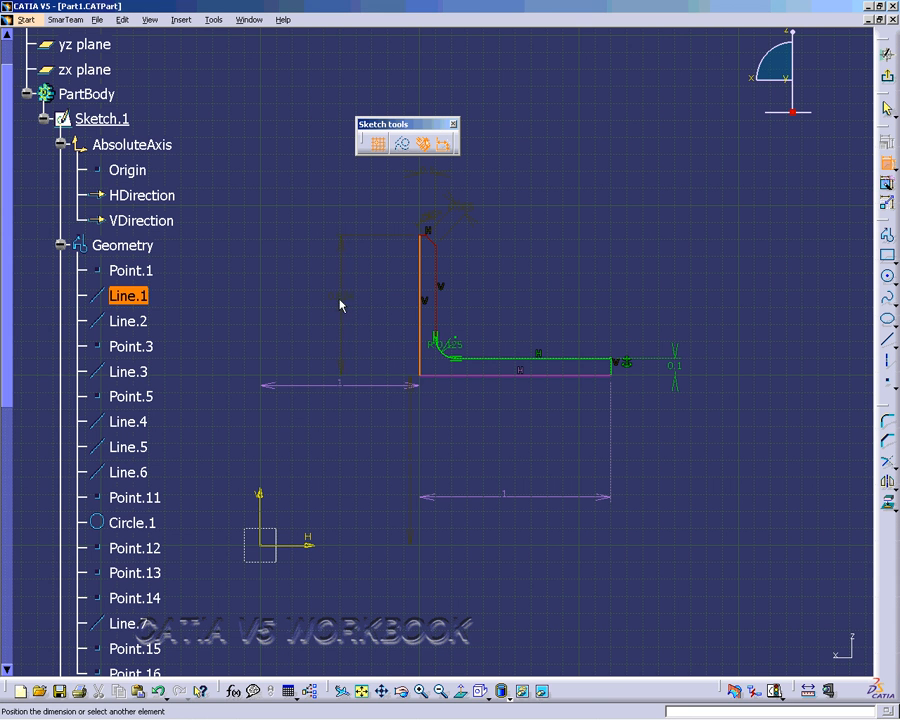
{"action": "mouse_move", "coordinate": [355, 297]}
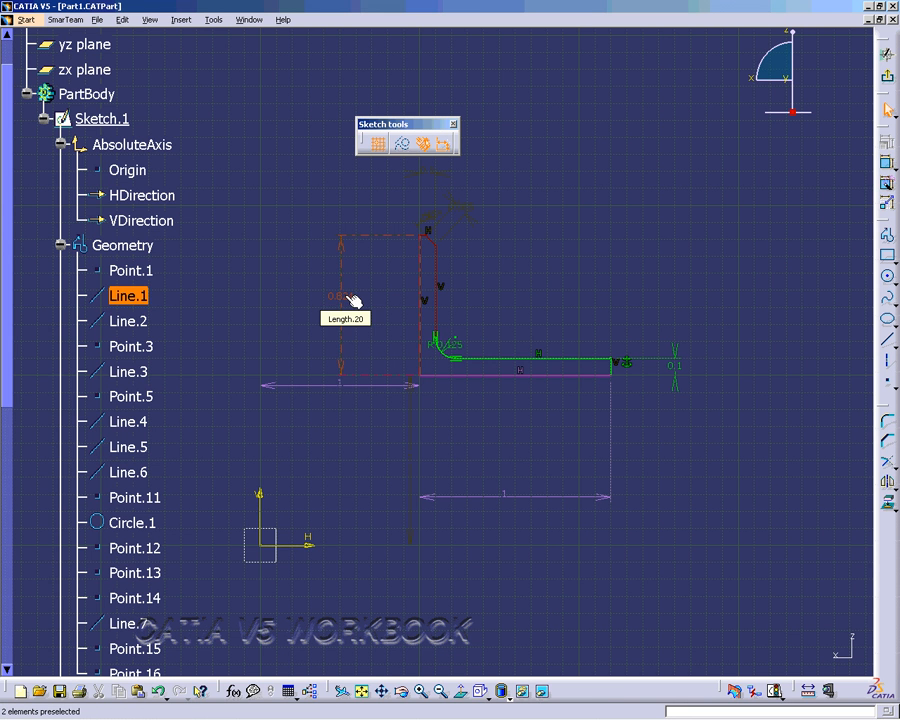
- Change the left edge's 0.824 height dimension to 1 and end the Constraint command
{"action": "double_click", "coordinate": [340, 295]}
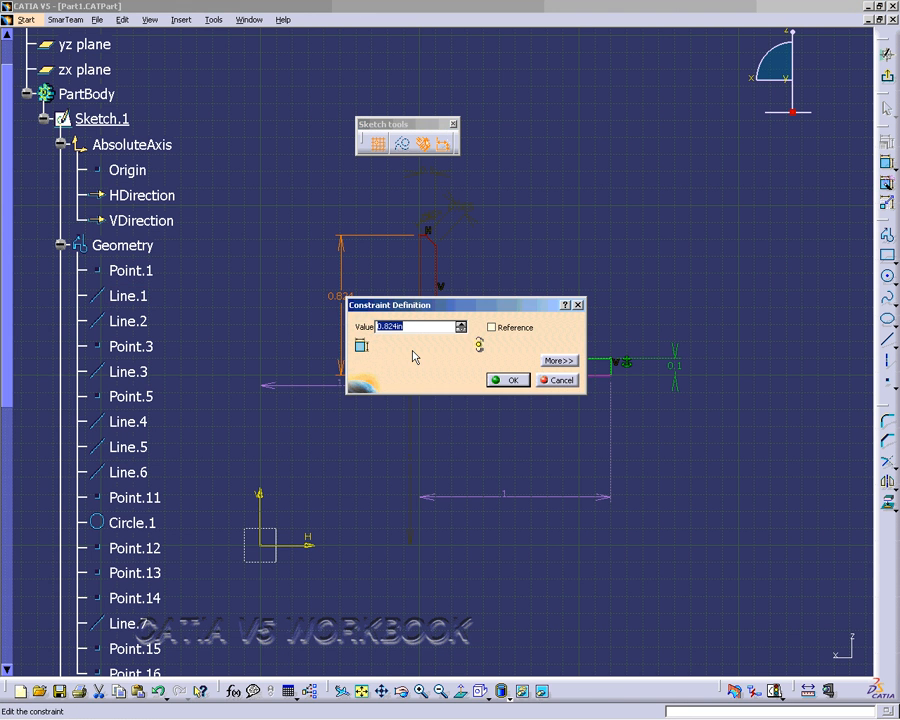
{"action": "type", "text": "1"}
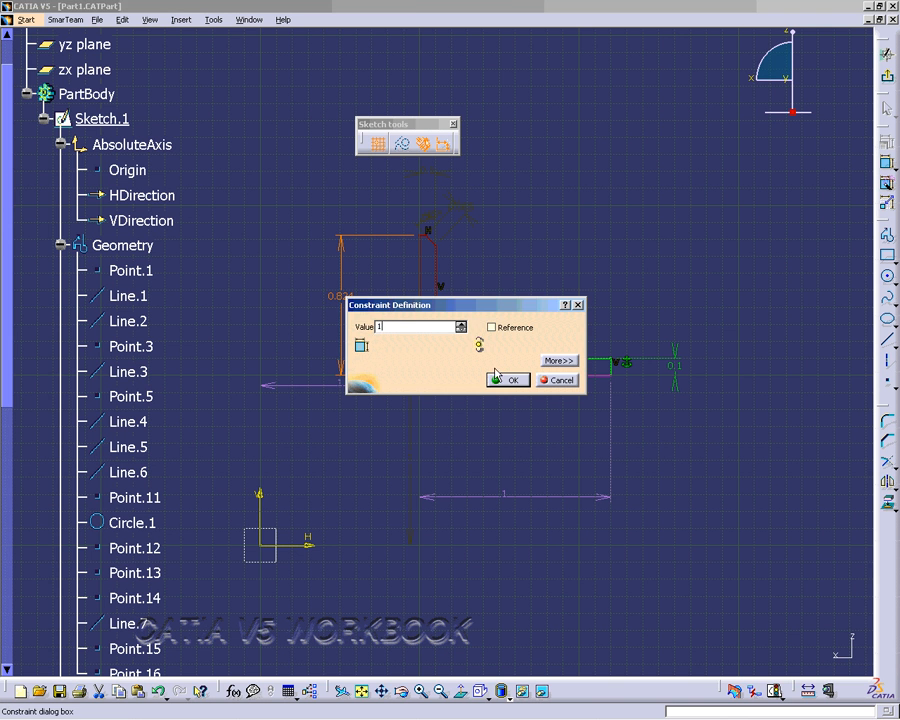
{"action": "left_click", "coordinate": [509, 379]}
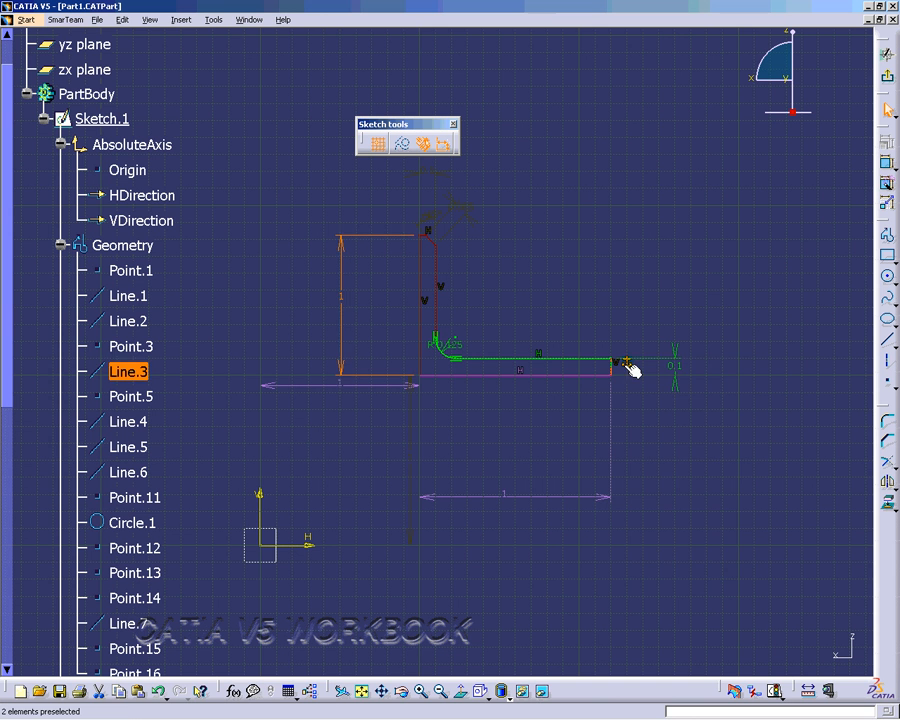
{"action": "right_click", "coordinate": [623, 362]}
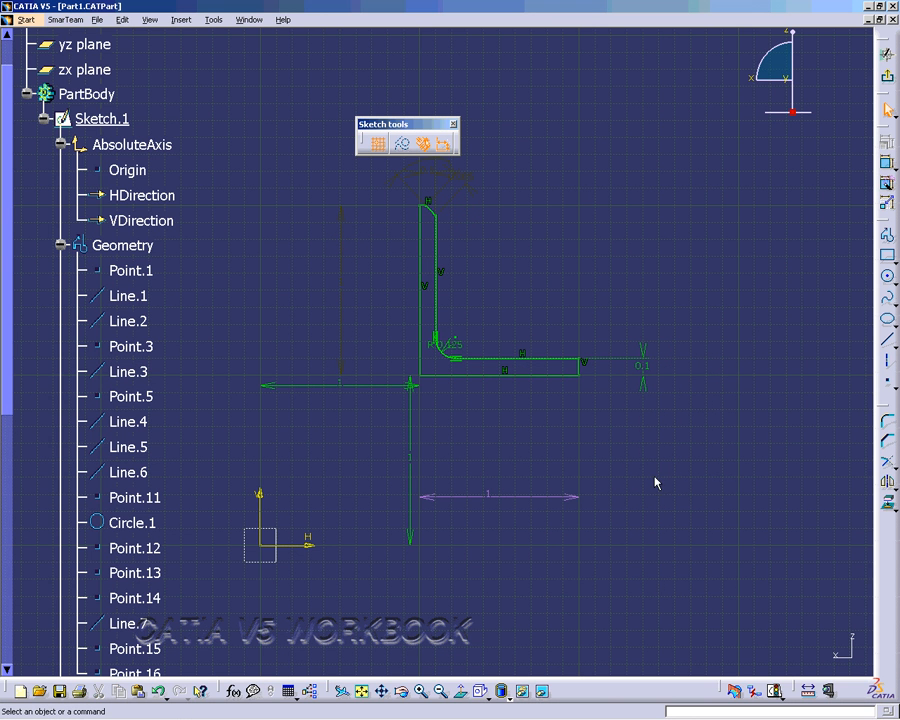
{"action": "mouse_move", "coordinate": [644, 472]}
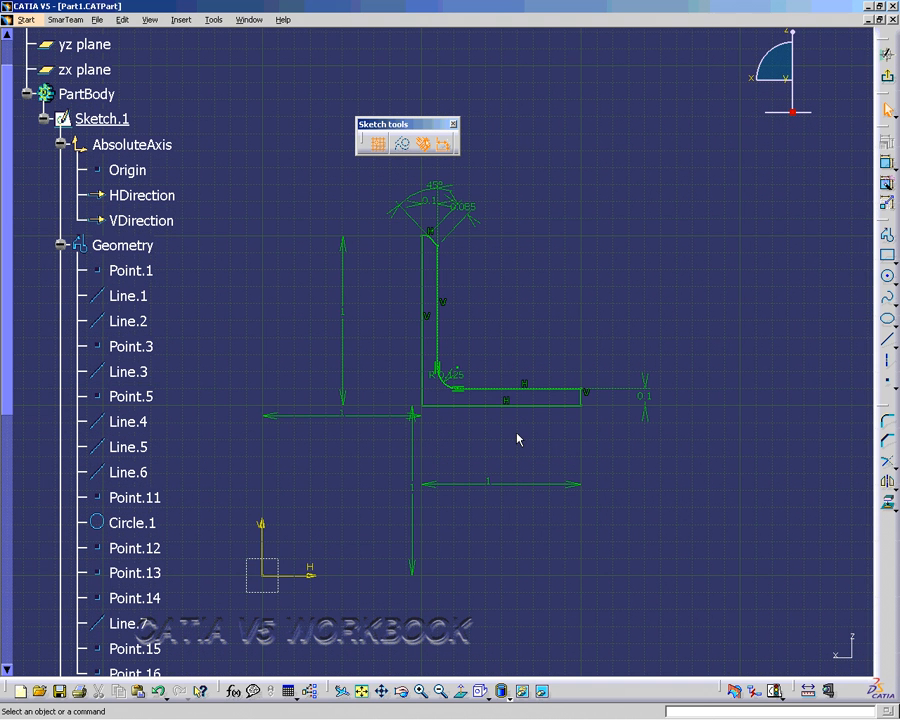
{"action": "mouse_move", "coordinate": [340, 317]}
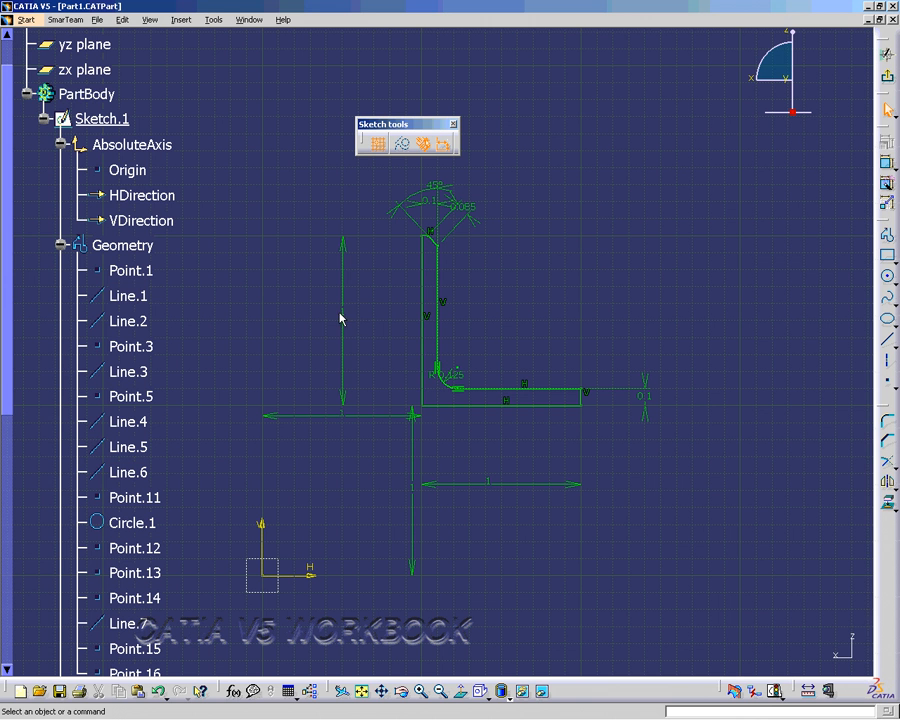
{"action": "mouse_move", "coordinate": [340, 316]}
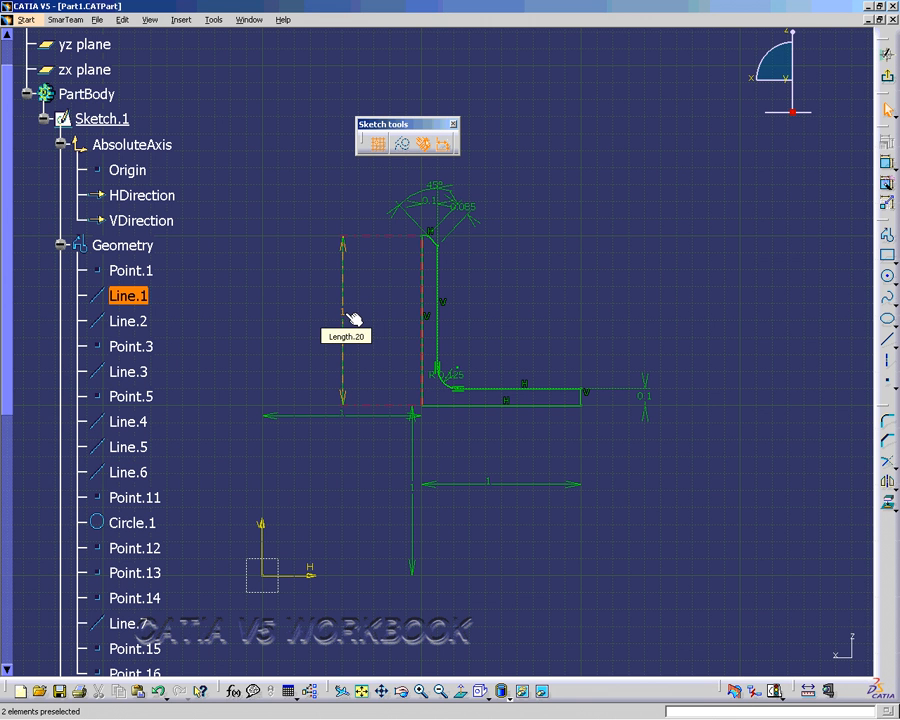
{"action": "double_click", "coordinate": [345, 335]}
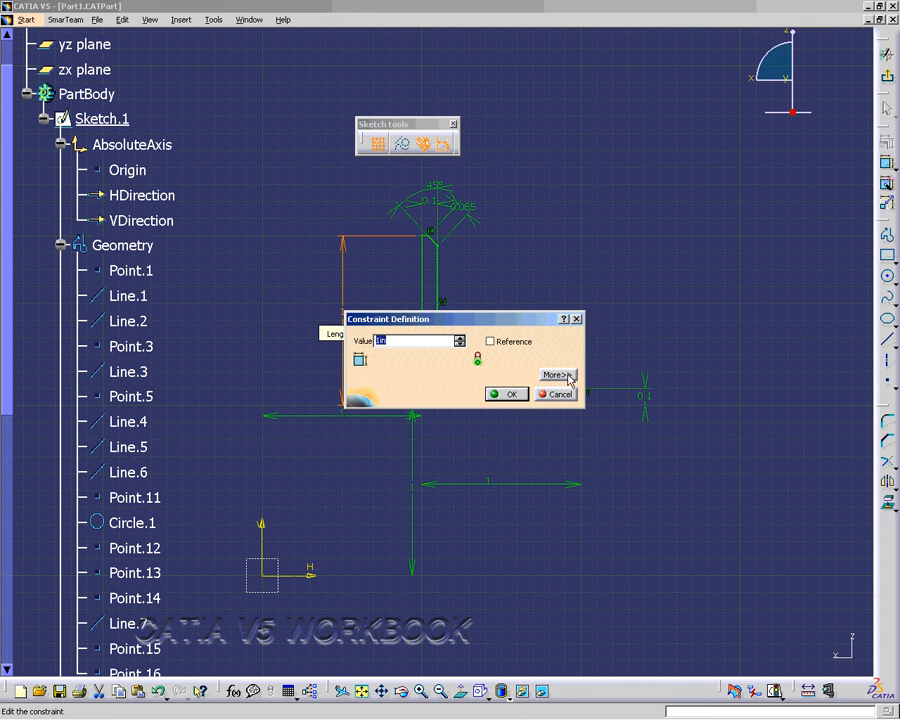
{"action": "left_click", "coordinate": [555, 375]}
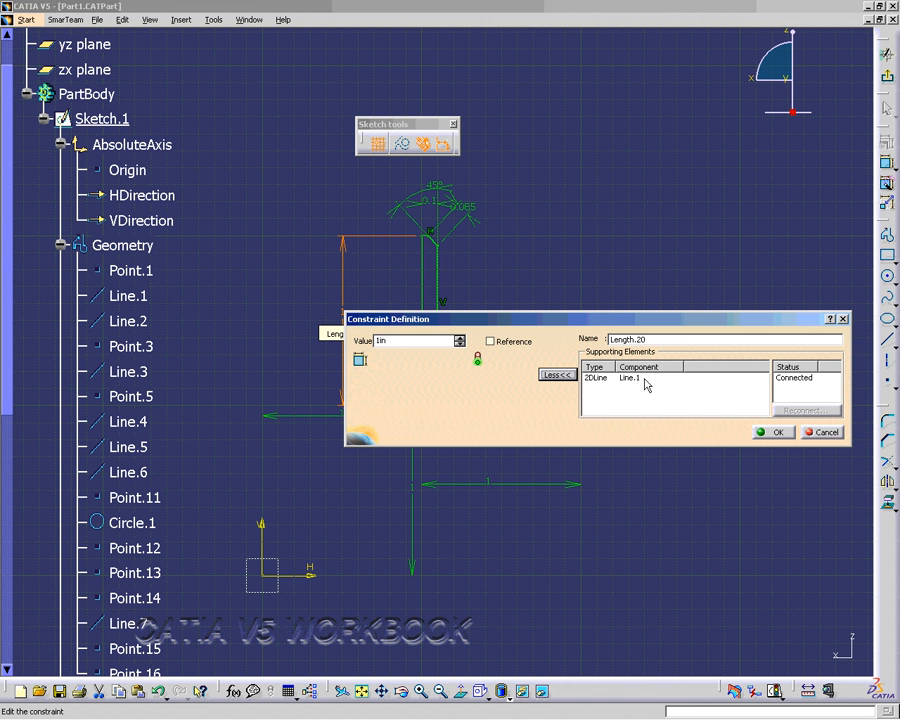
{"action": "left_click", "coordinate": [645, 382]}
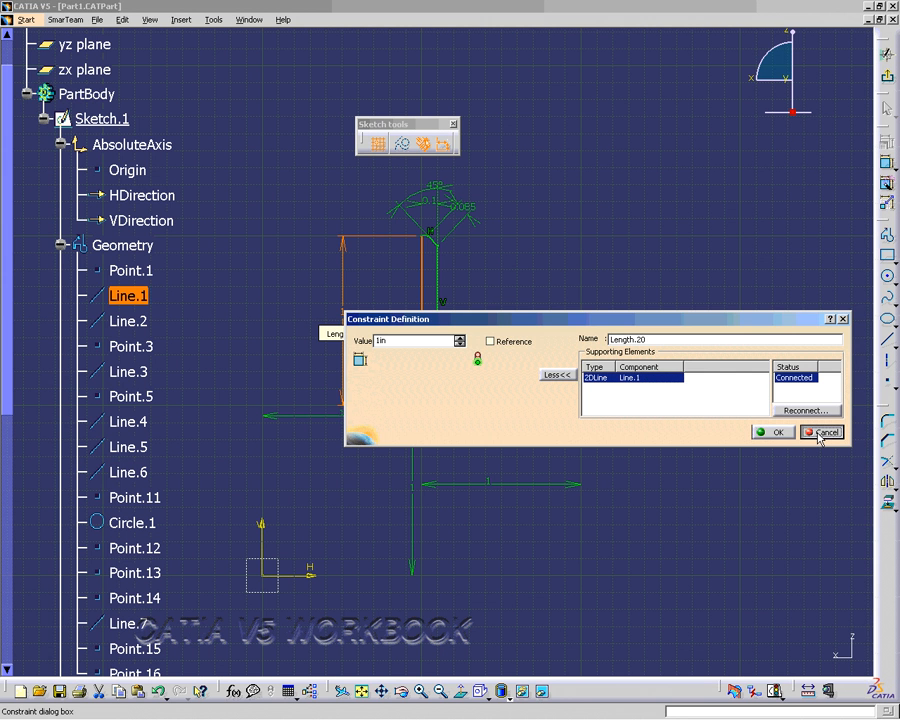
{"action": "left_click", "coordinate": [823, 432]}
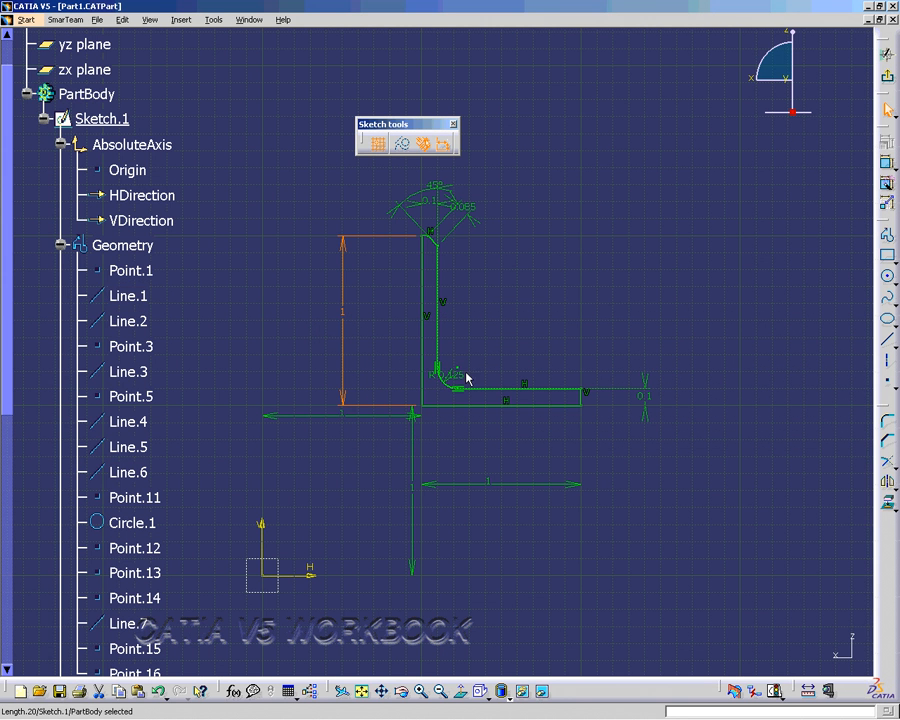
{"action": "right_click", "coordinate": [465, 378]}
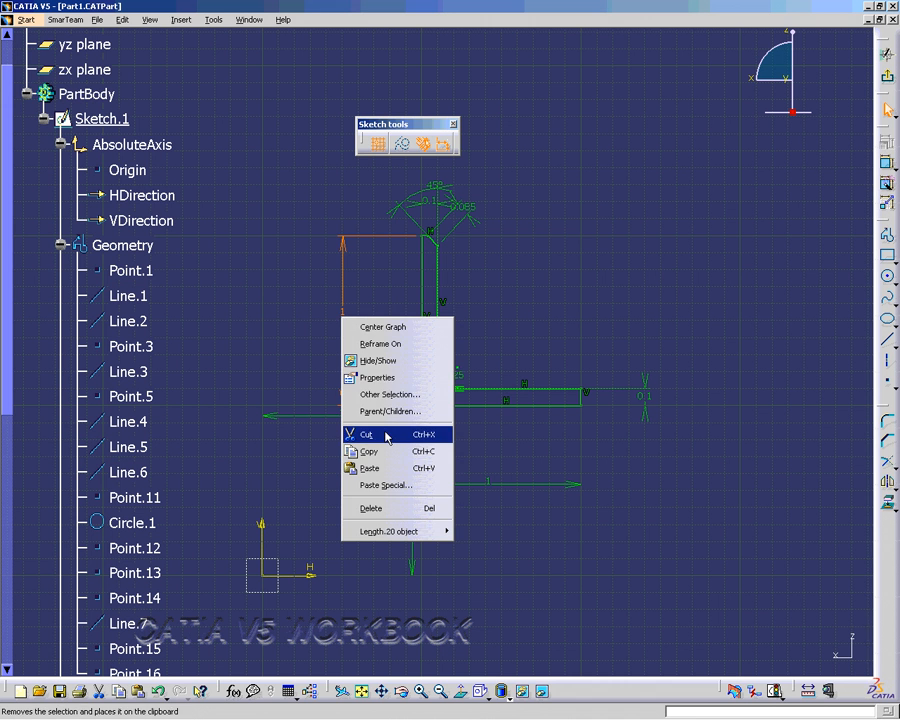
{"action": "left_click", "coordinate": [365, 434]}
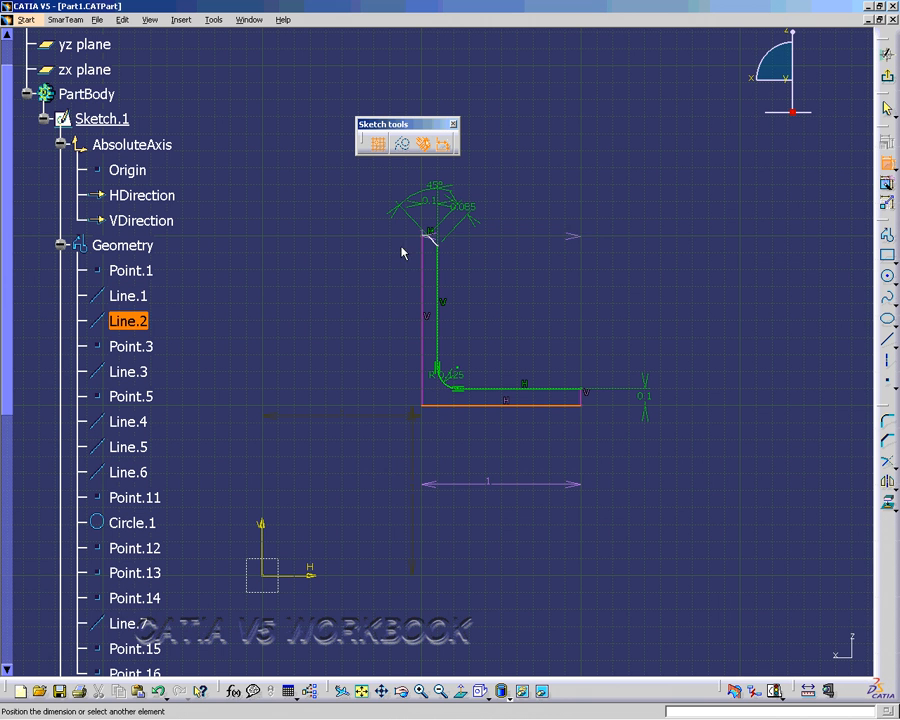
{"action": "mouse_move", "coordinate": [141, 645]}
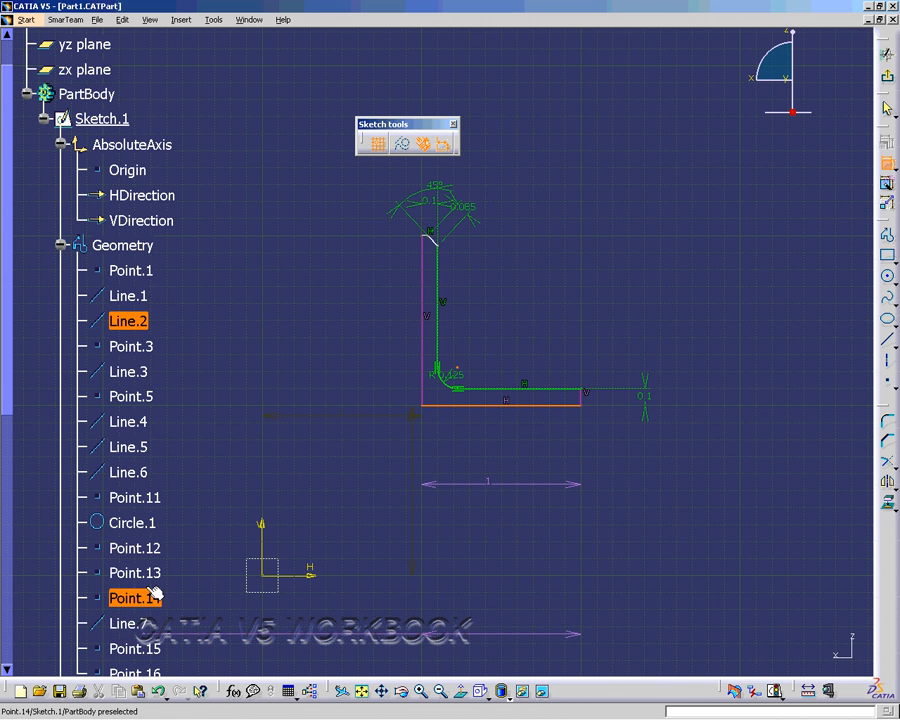
{"action": "left_click", "coordinate": [126, 472]}
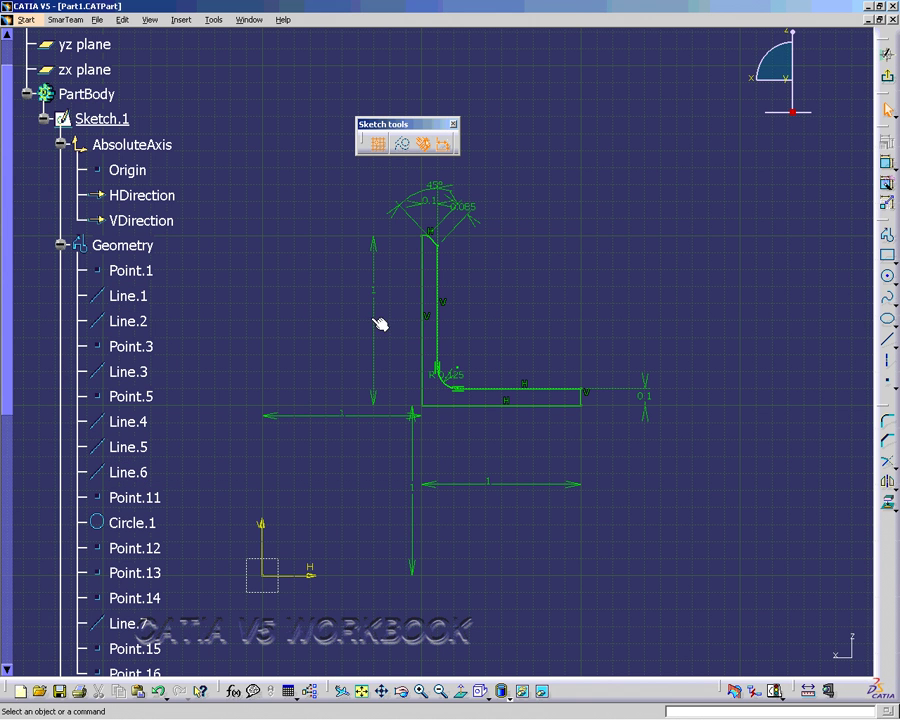
{"action": "mouse_move", "coordinate": [381, 322]}
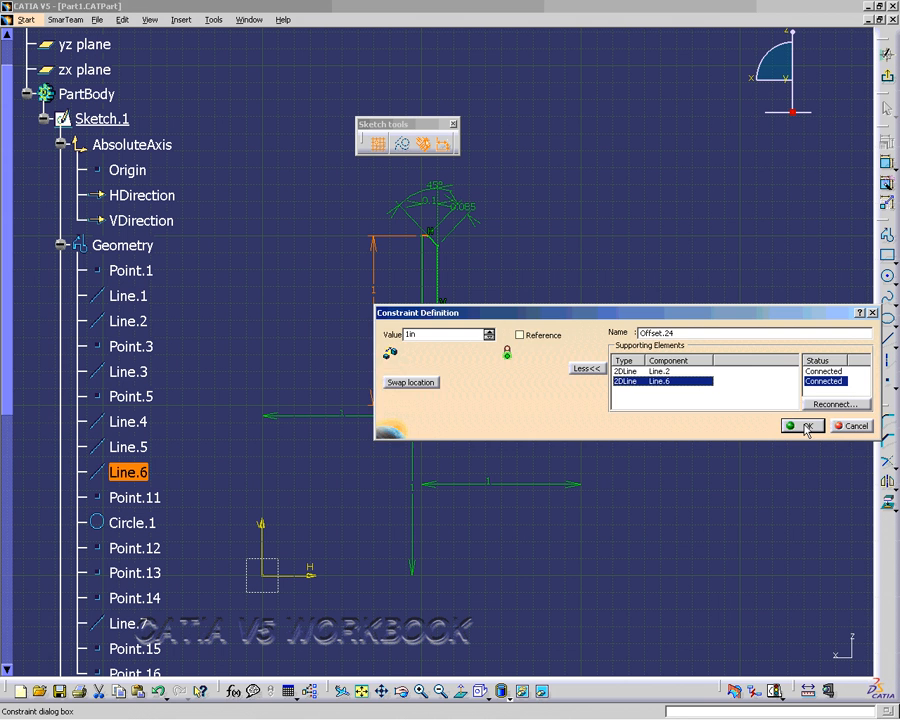
{"action": "left_click", "coordinate": [804, 426]}
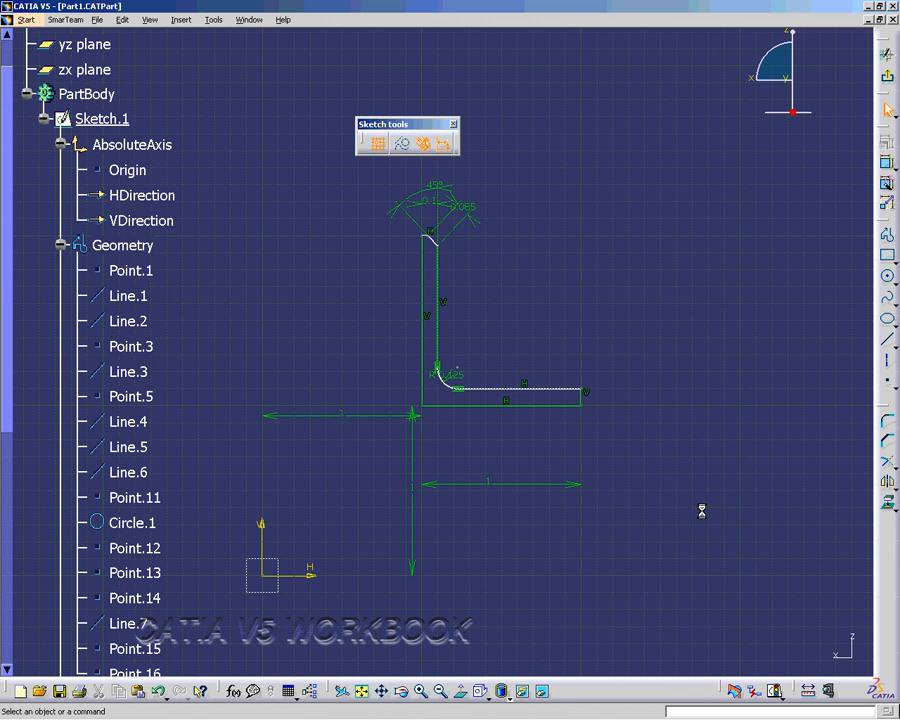
- Auto-constrain Line.3, Line.2 and Line.1 of the L profile
{"action": "right_click", "coordinate": [487, 476]}
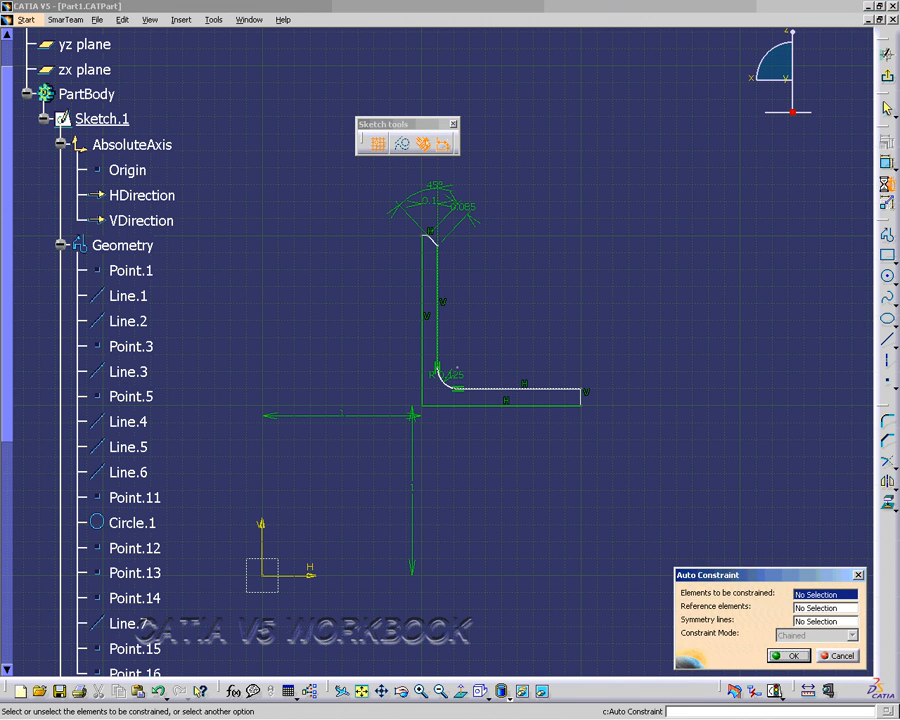
{"action": "mouse_move", "coordinate": [586, 402]}
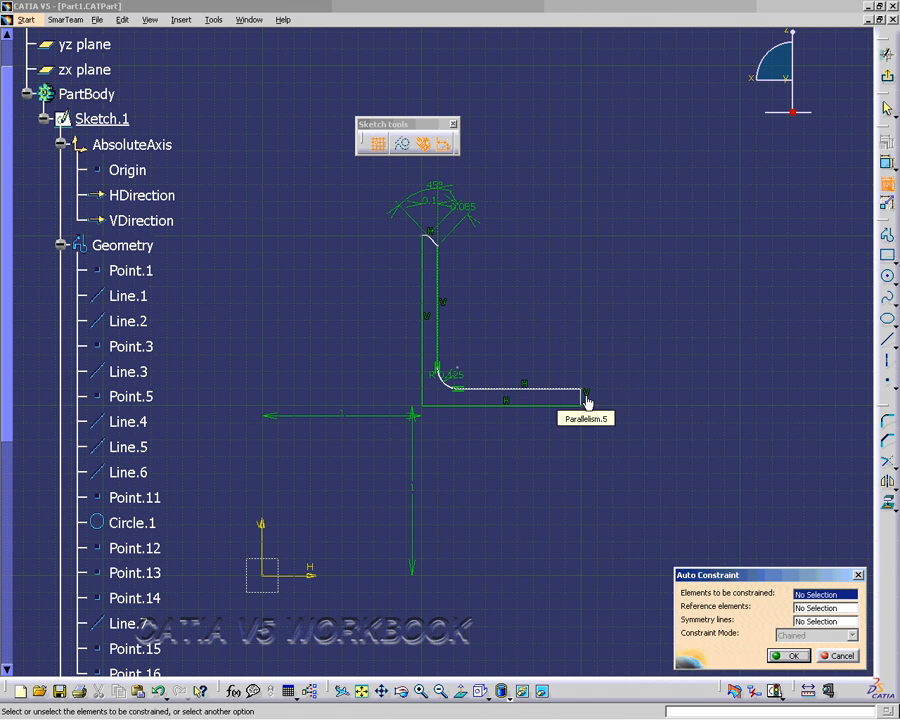
{"action": "left_click", "coordinate": [582, 393]}
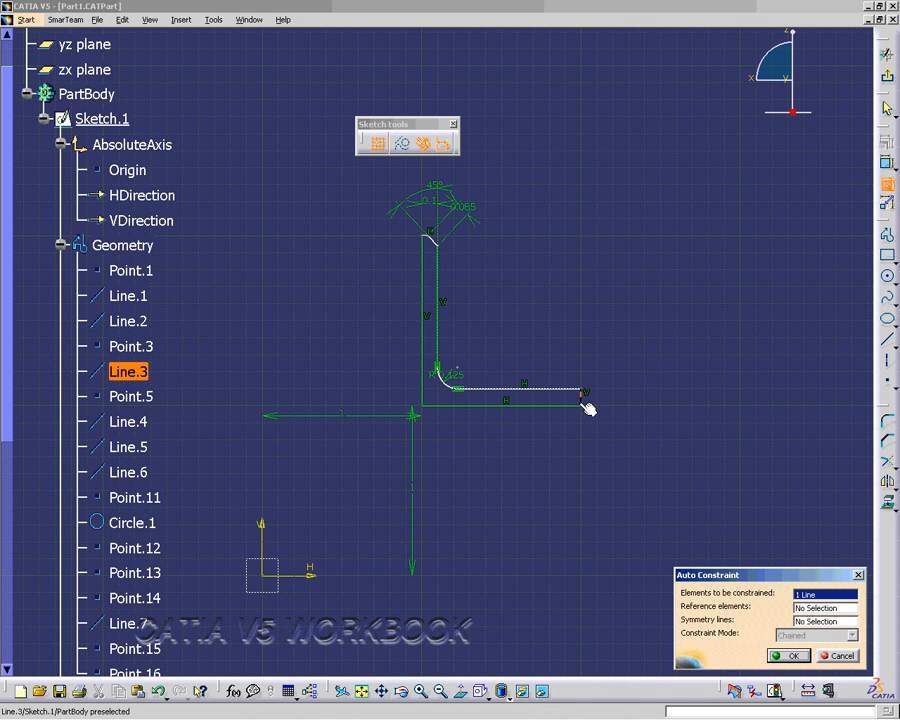
{"action": "left_click", "coordinate": [510, 397]}
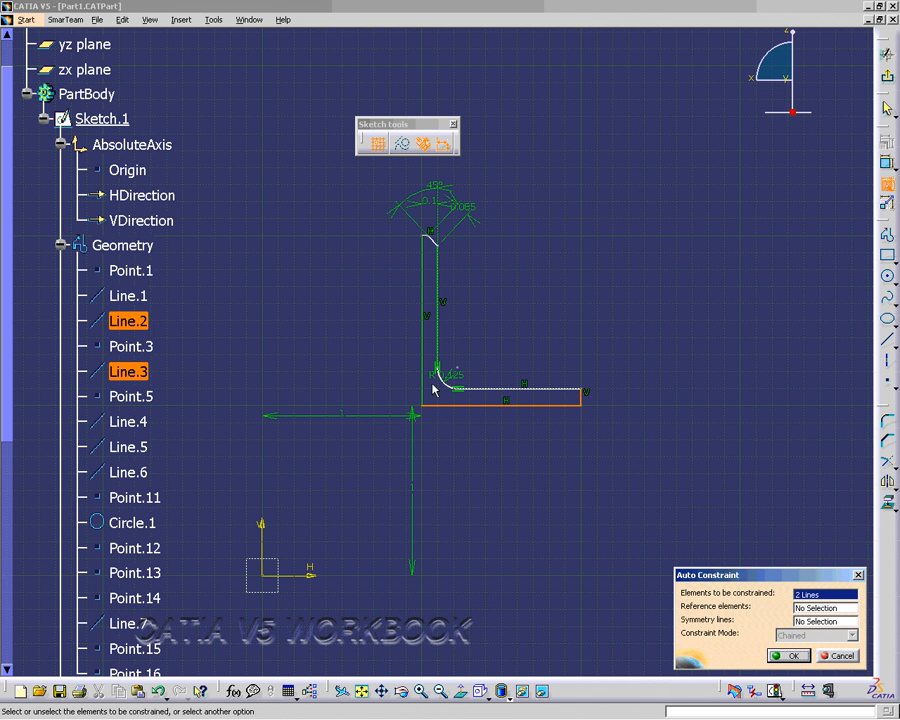
{"action": "left_click", "coordinate": [428, 300]}
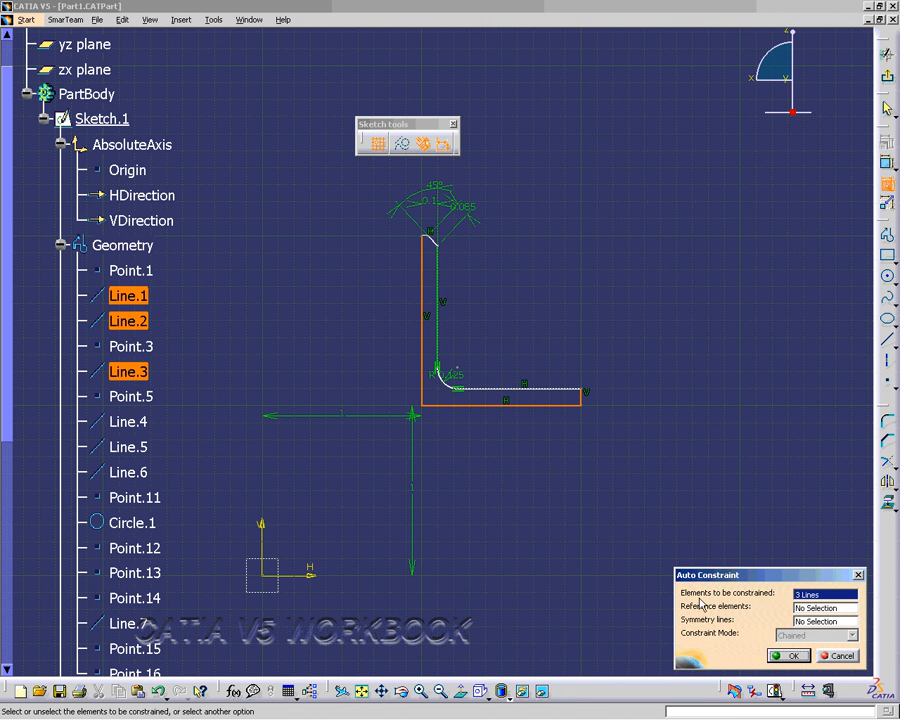
{"action": "left_click", "coordinate": [789, 655]}
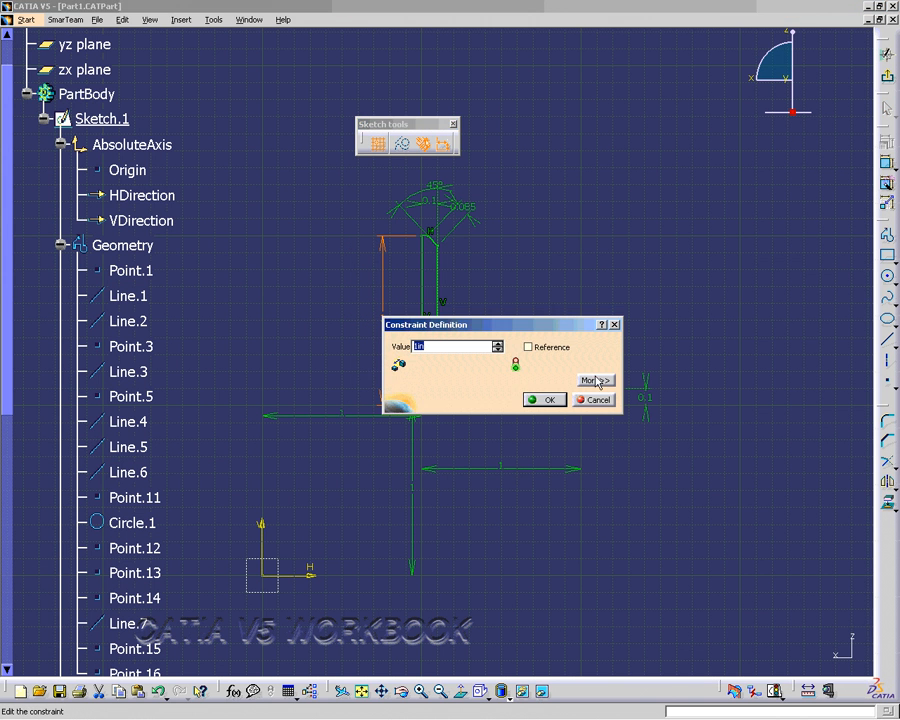
{"action": "left_click", "coordinate": [595, 380]}
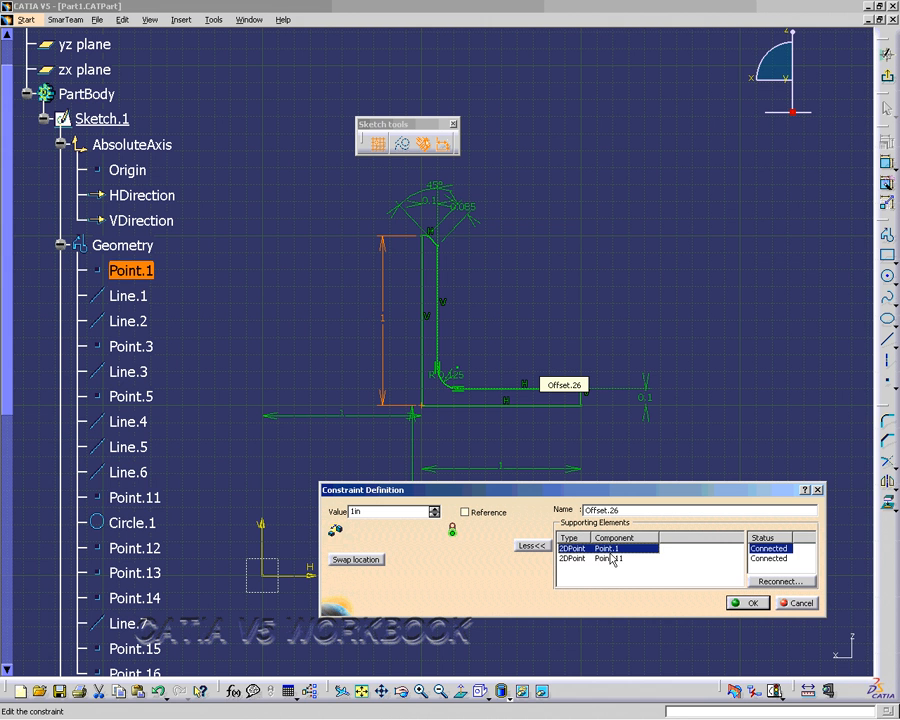
{"action": "left_click", "coordinate": [615, 566]}
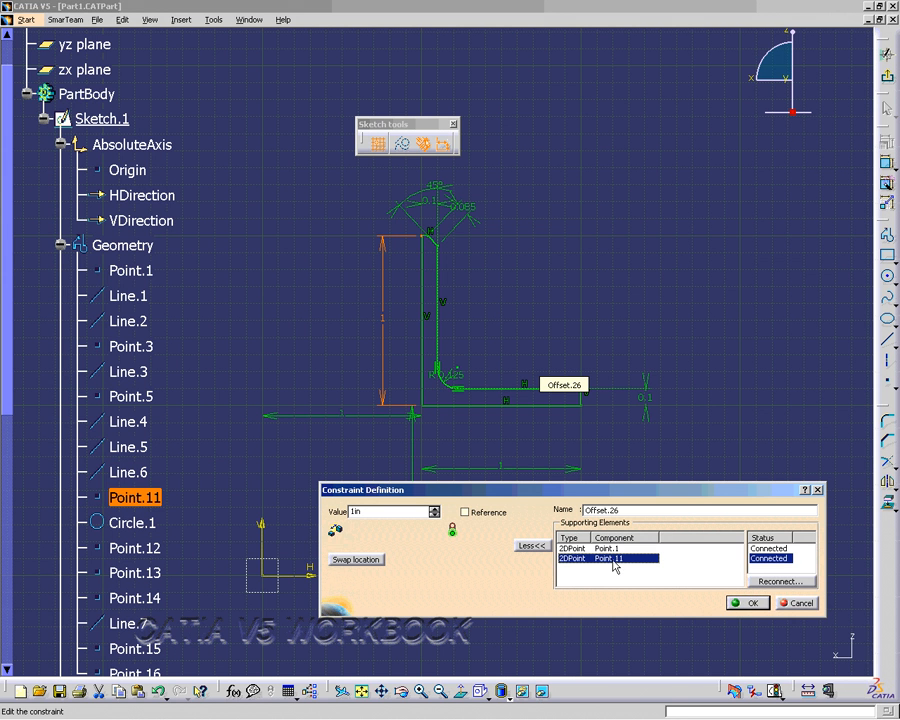
{"action": "left_click", "coordinate": [748, 603]}
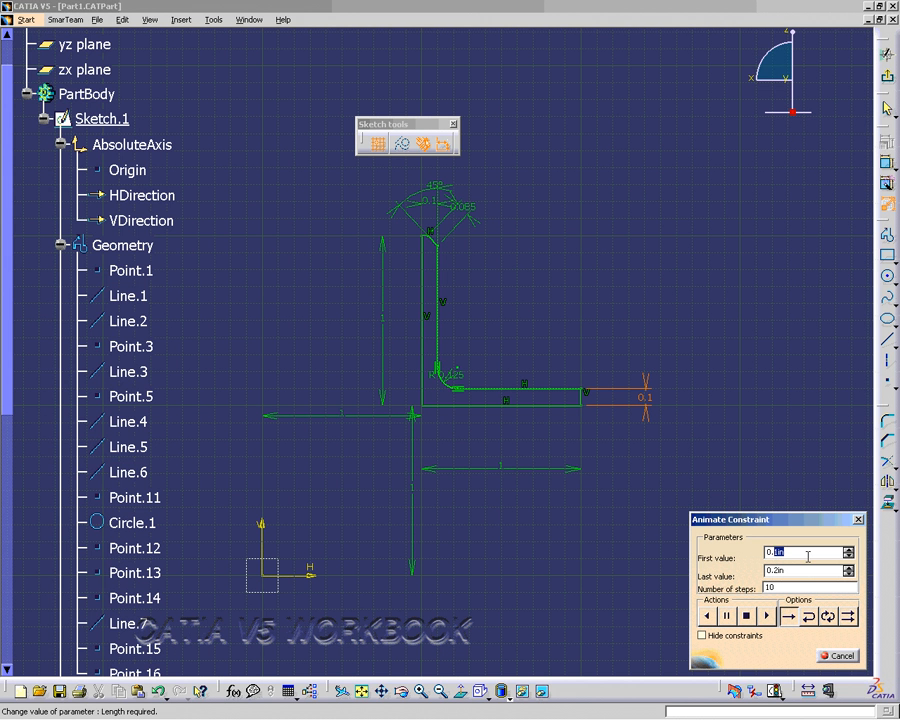
- Set the Animate Constraint first value to 0.025in
{"action": "type", "text": "0.0"}
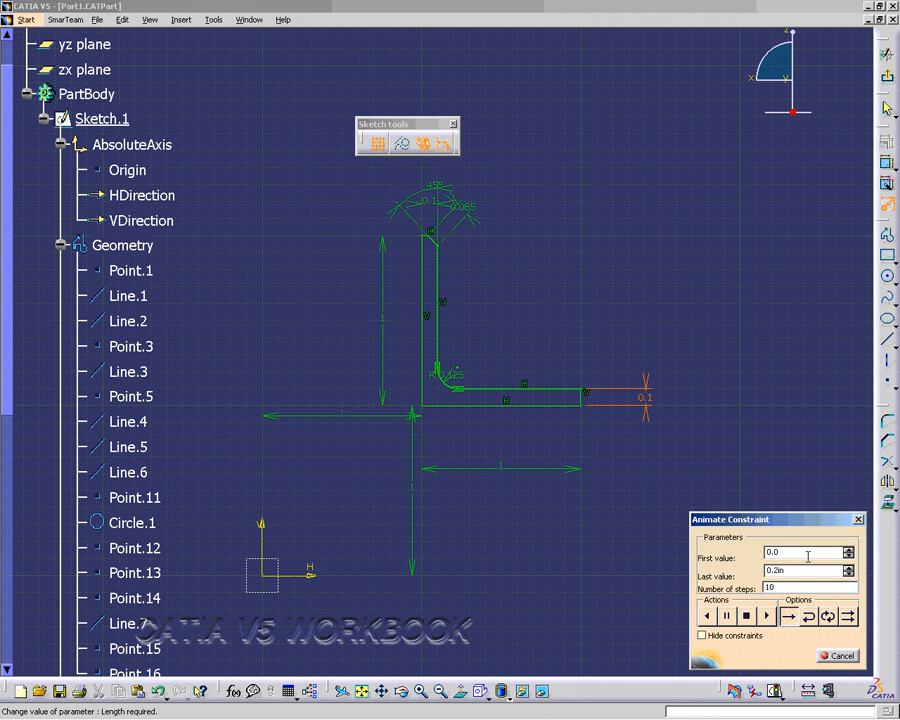
{"action": "type", "text": "0.025in"}
{"action": "type", "text": "50"}
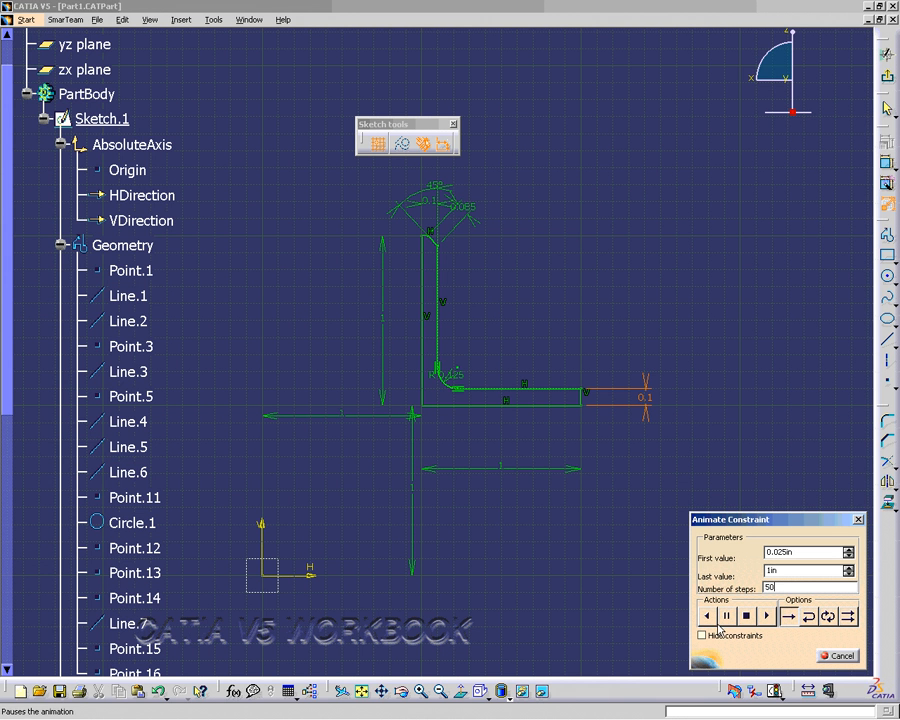
- Run the offset animation forward and backward, then enable the reverse and loop options
{"action": "left_click", "coordinate": [766, 616]}
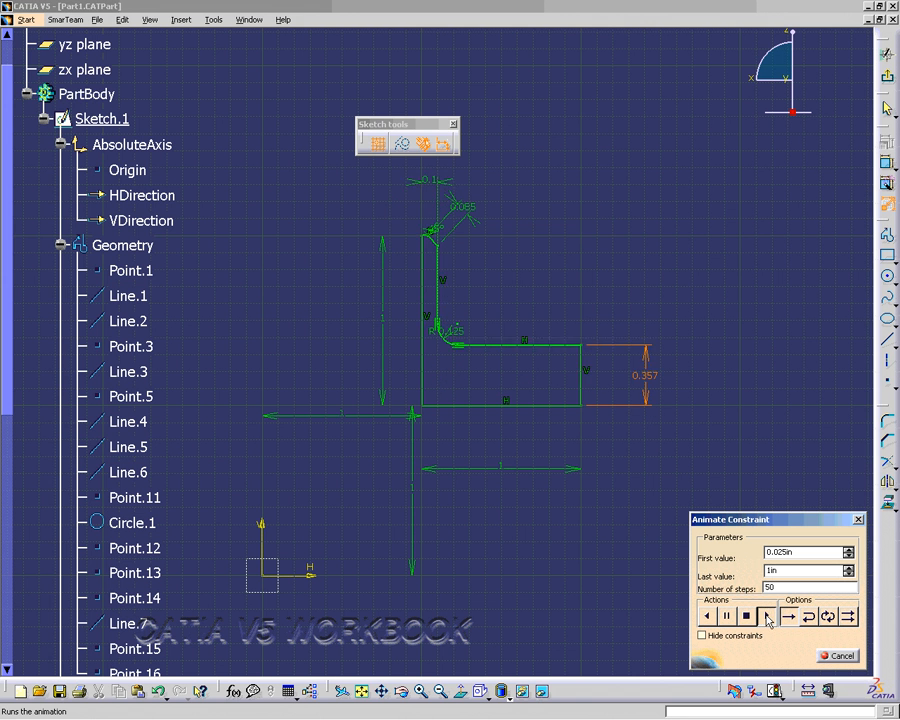
{"action": "left_click", "coordinate": [769, 613]}
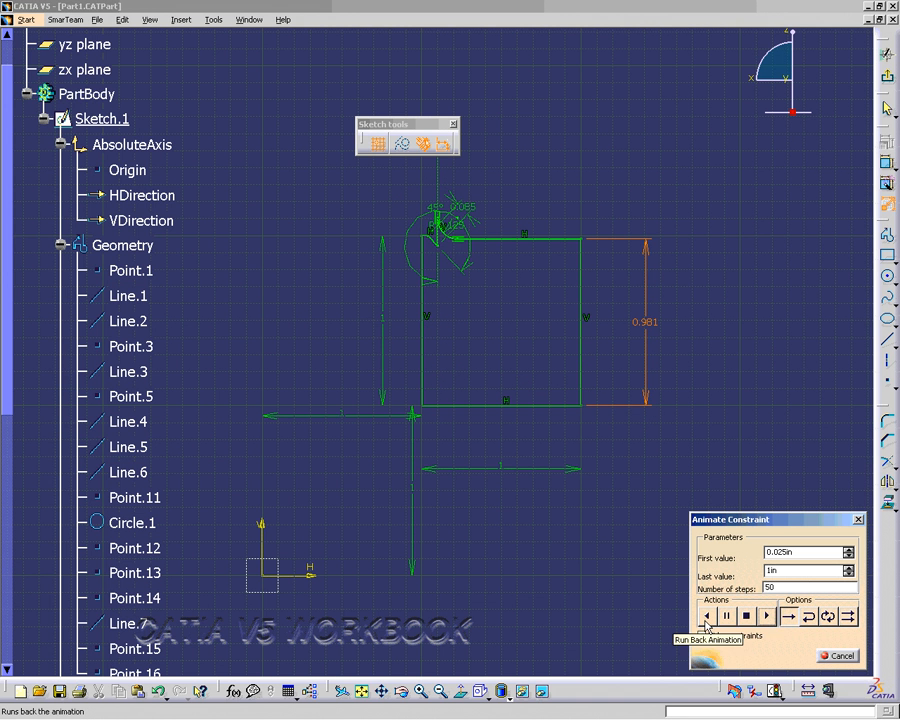
{"action": "left_click", "coordinate": [702, 614]}
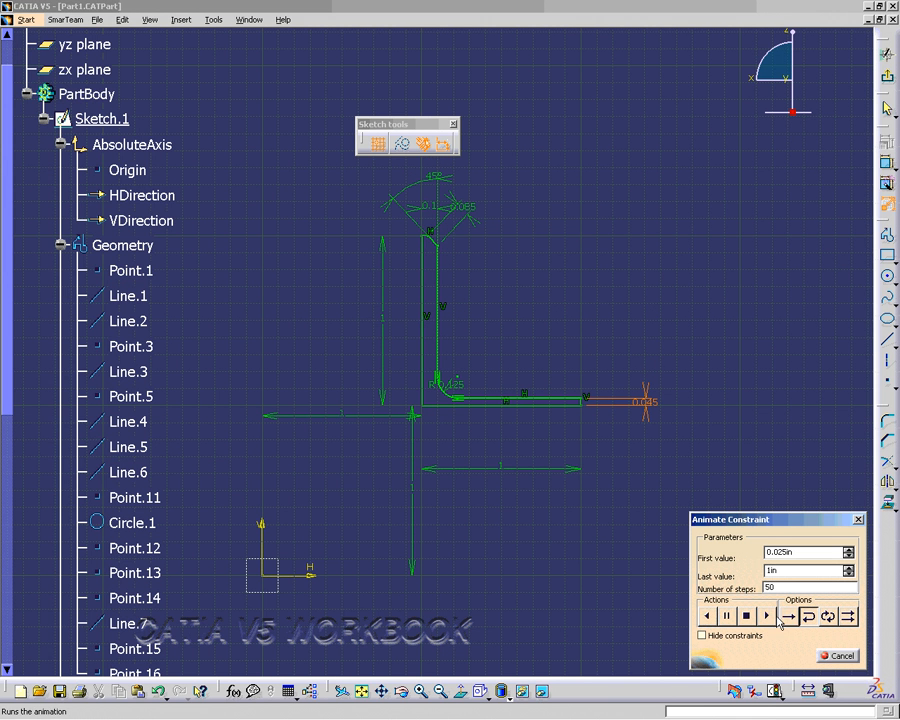
{"action": "left_click", "coordinate": [769, 615]}
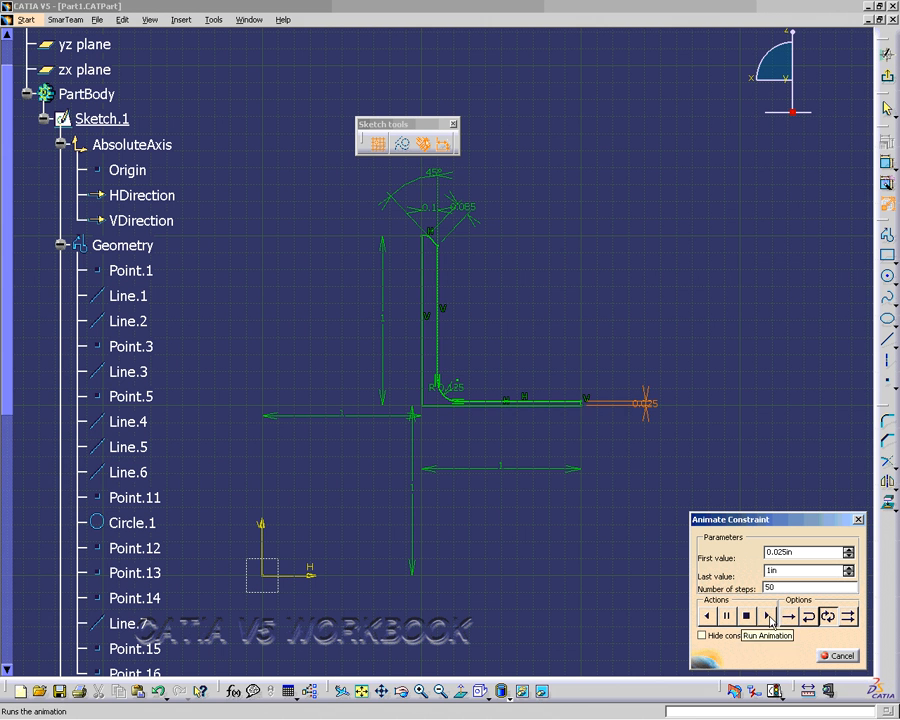
- Replay the looping offset animation several times
{"action": "left_click", "coordinate": [776, 614]}
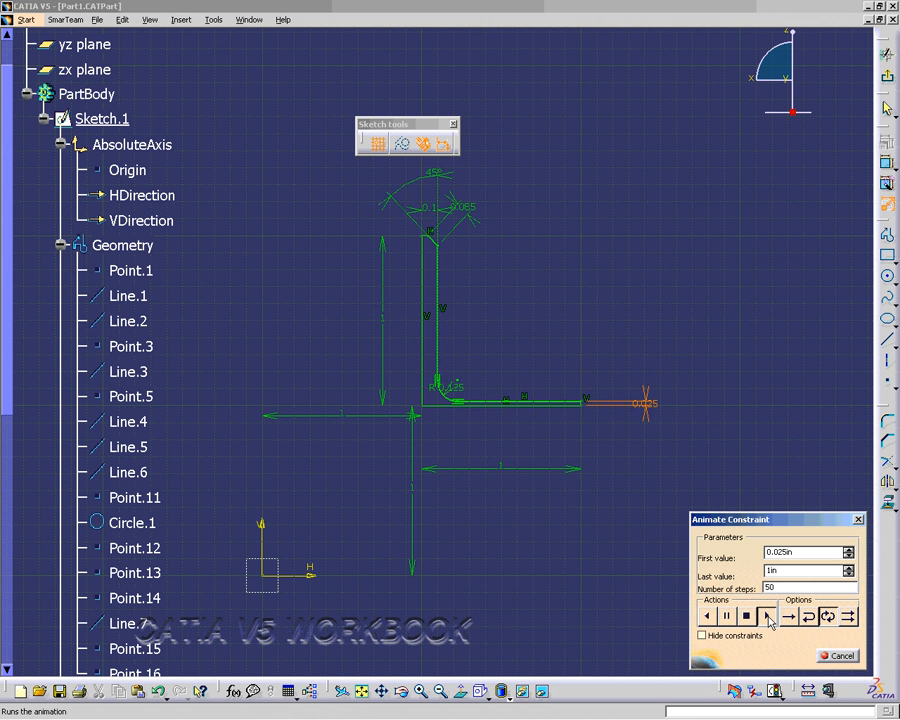
{"action": "left_click", "coordinate": [767, 617]}
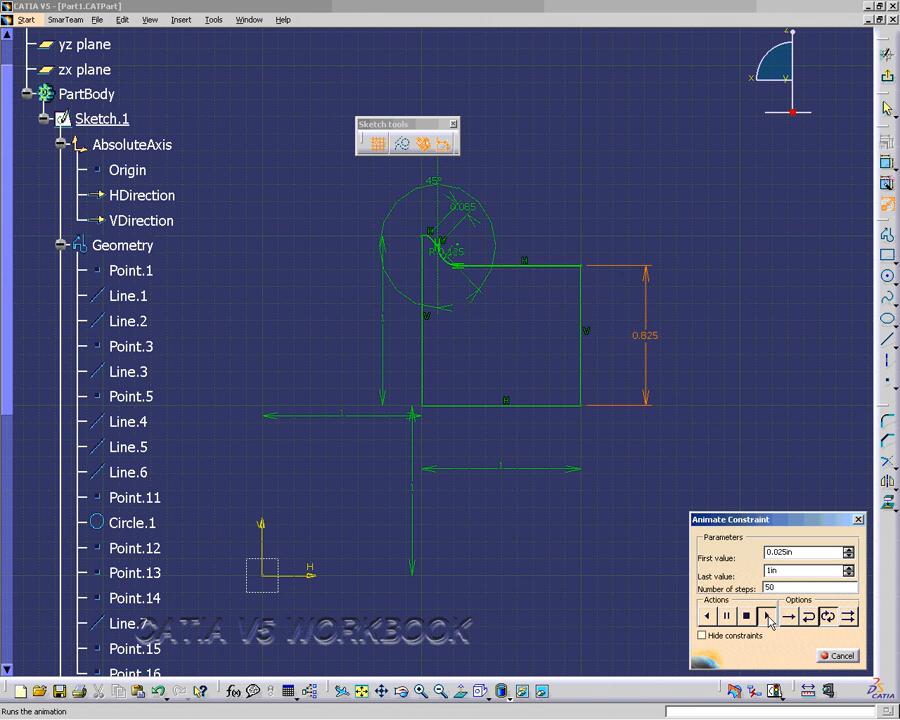
{"action": "left_click", "coordinate": [768, 618]}
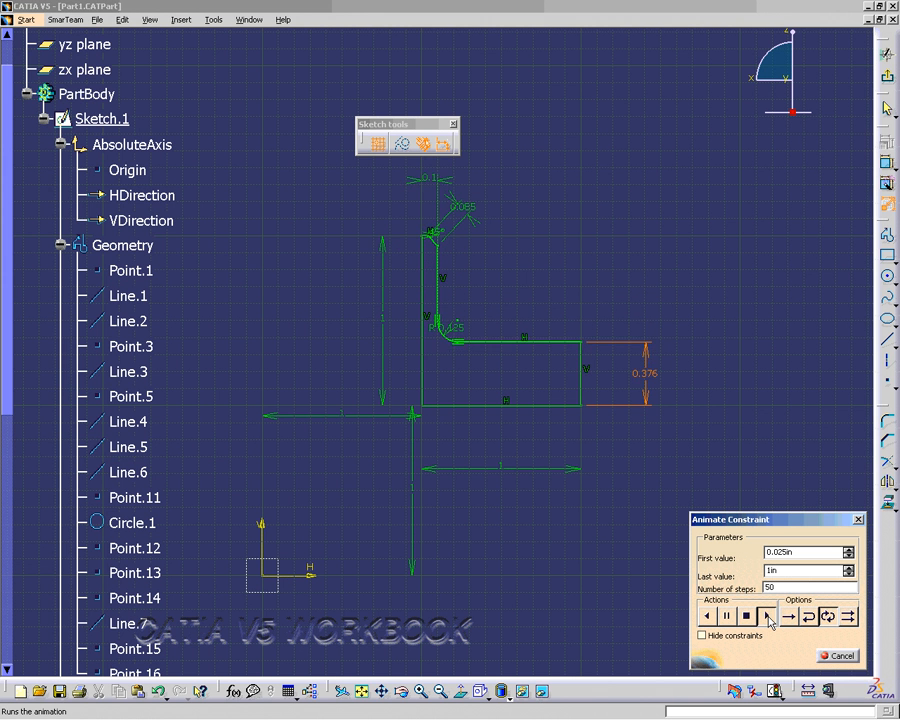
{"action": "left_click", "coordinate": [742, 616]}
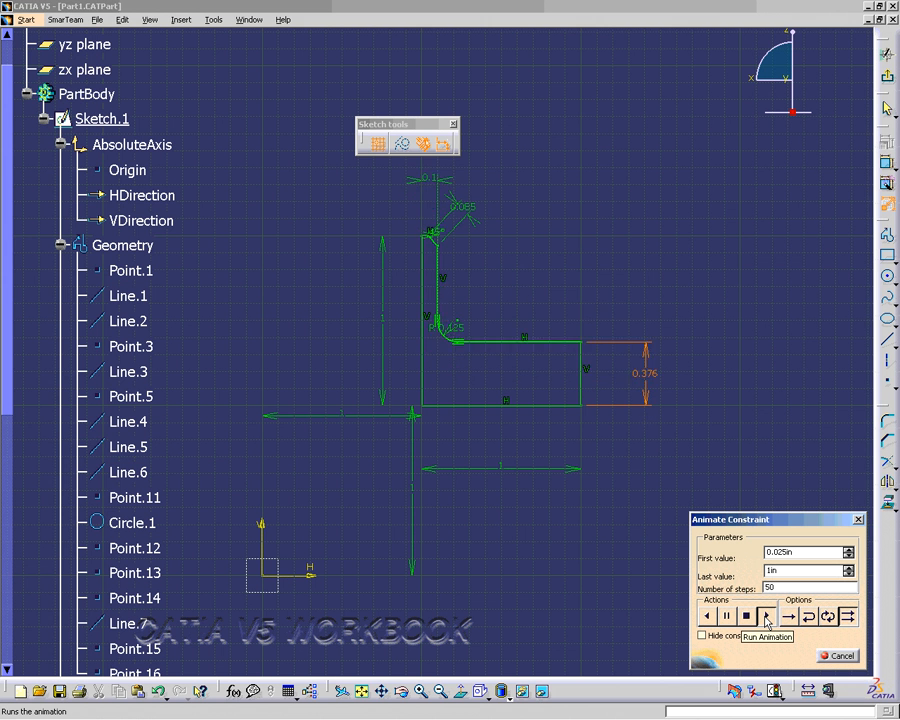
{"action": "left_click", "coordinate": [773, 613]}
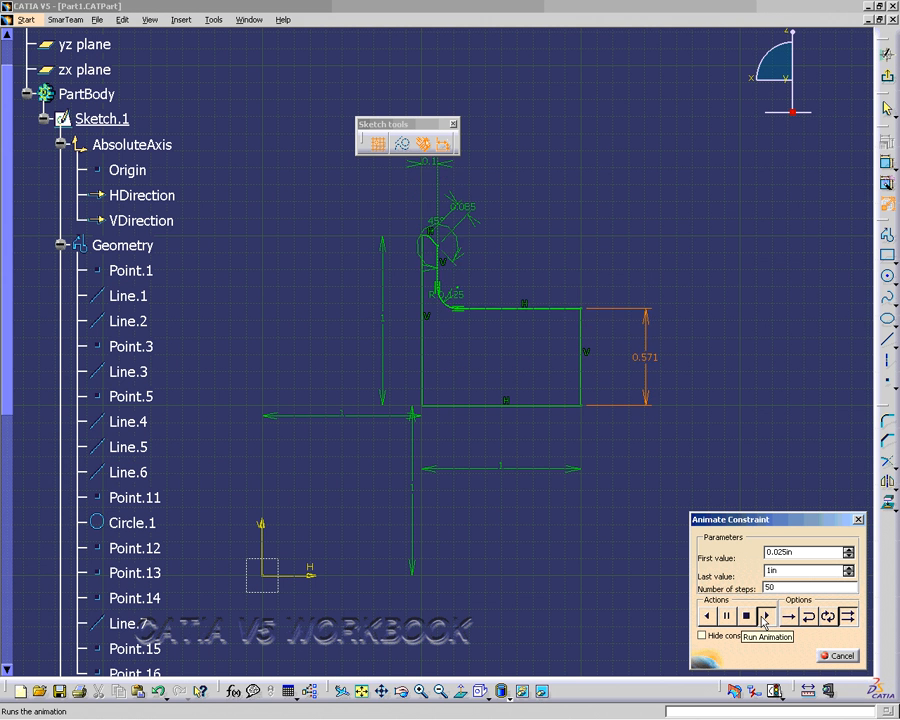
{"action": "left_click", "coordinate": [766, 614]}
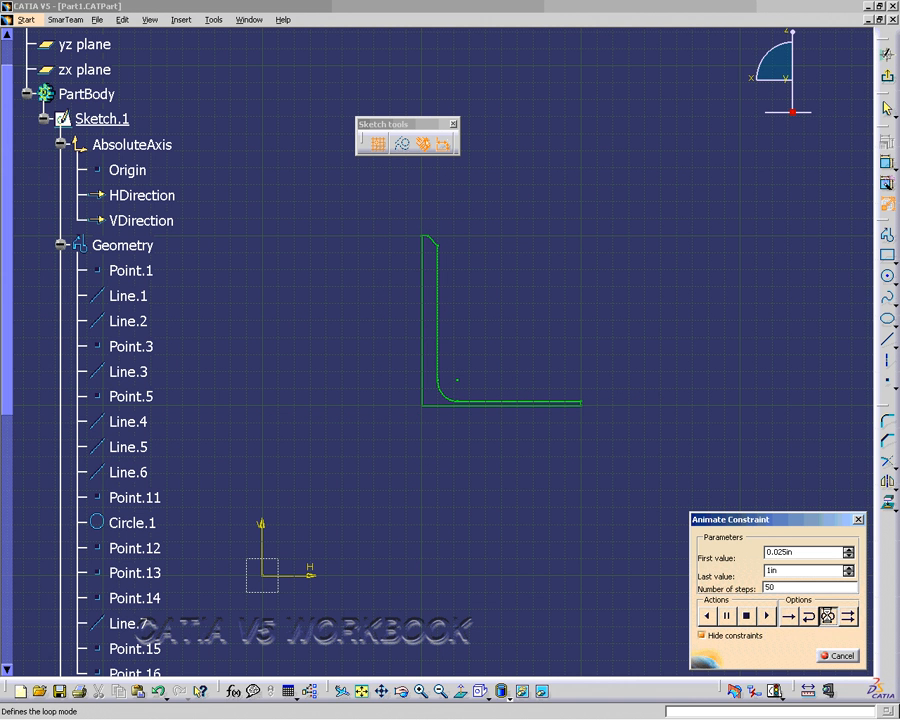
- Enable Hide constraints in the Animate Constraint dialog
{"action": "left_click", "coordinate": [767, 616]}
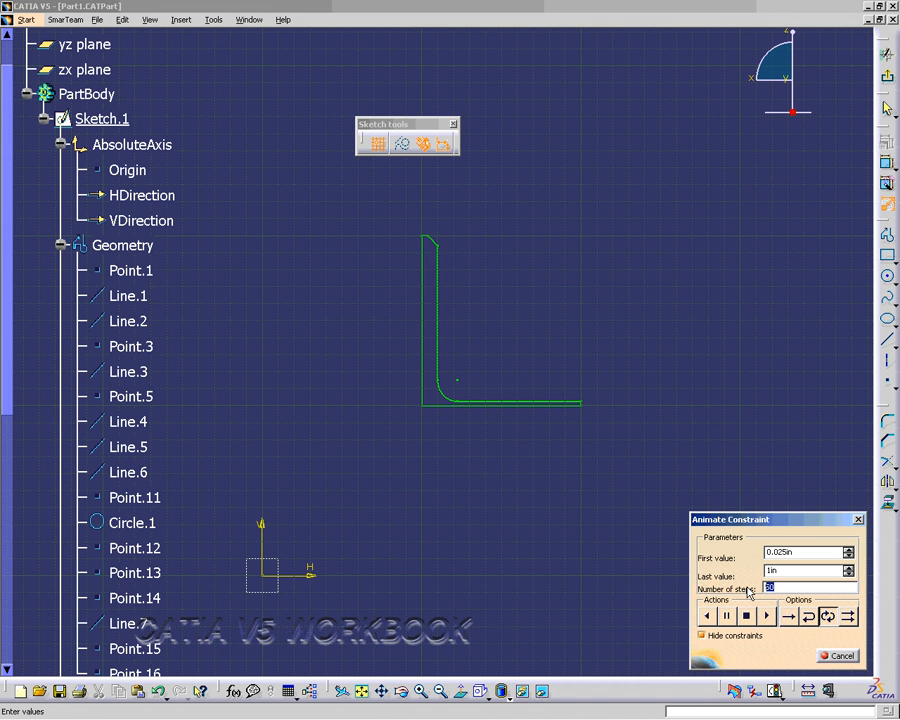
- Set Number of steps to 500, run the animation twice, and reselect the step count
{"action": "type", "text": "500"}
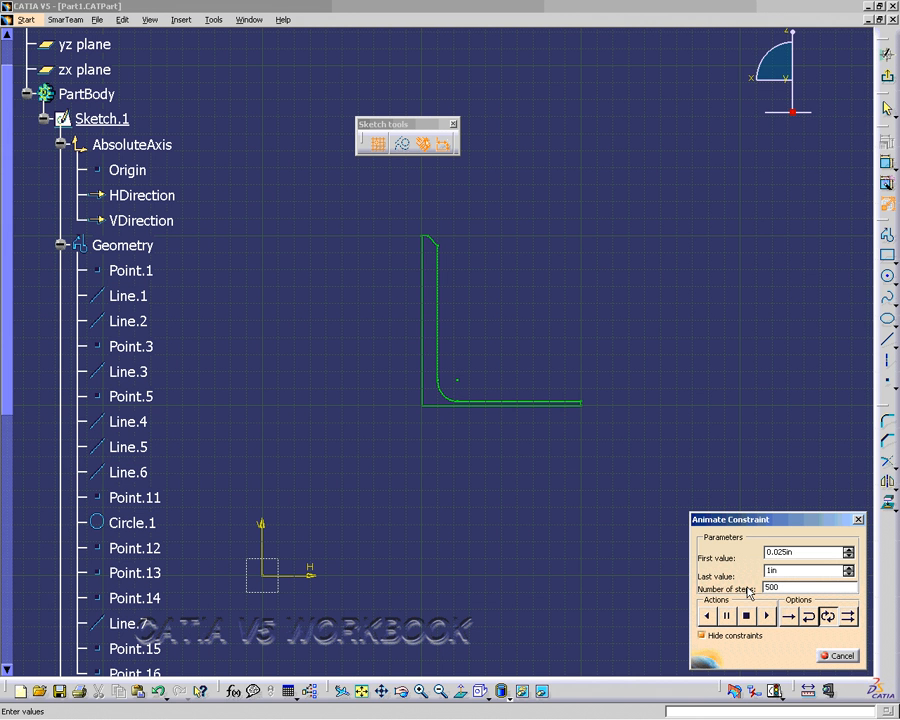
{"action": "left_click", "coordinate": [762, 612]}
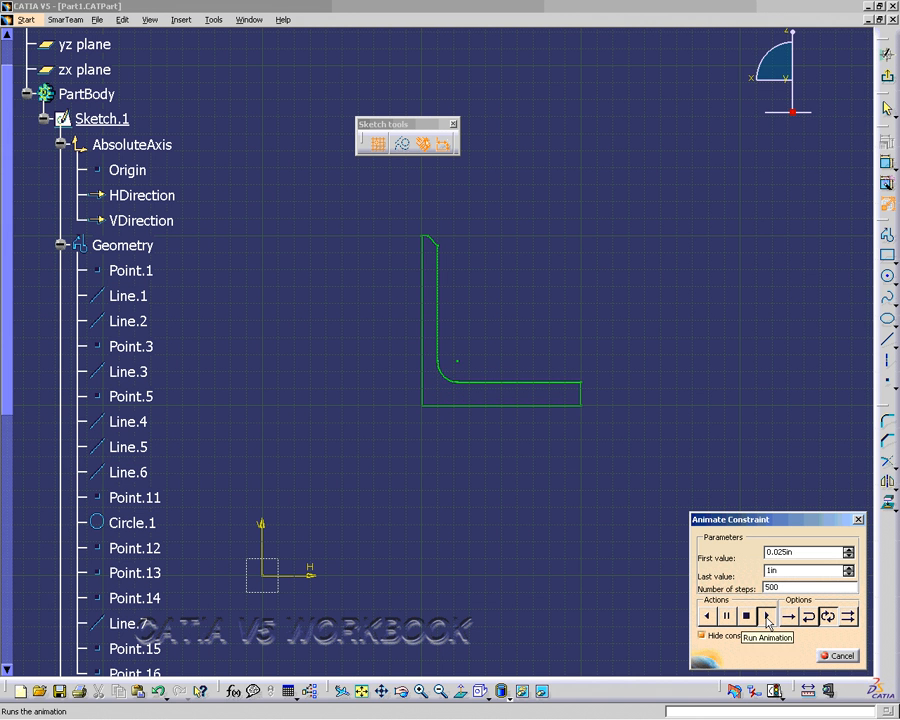
{"action": "left_click", "coordinate": [768, 612]}
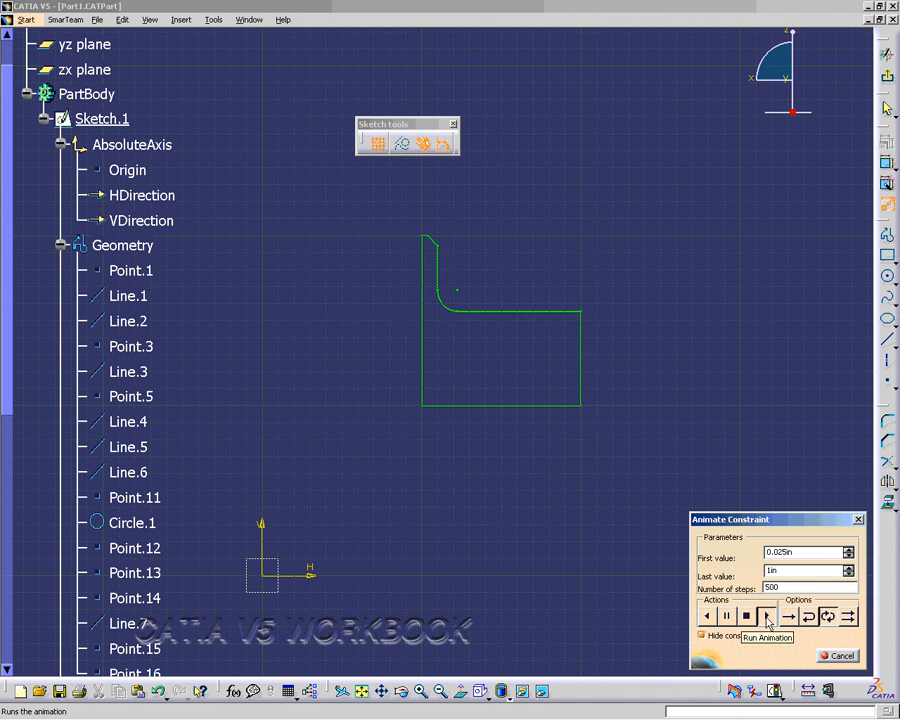
{"action": "left_click", "coordinate": [767, 615]}
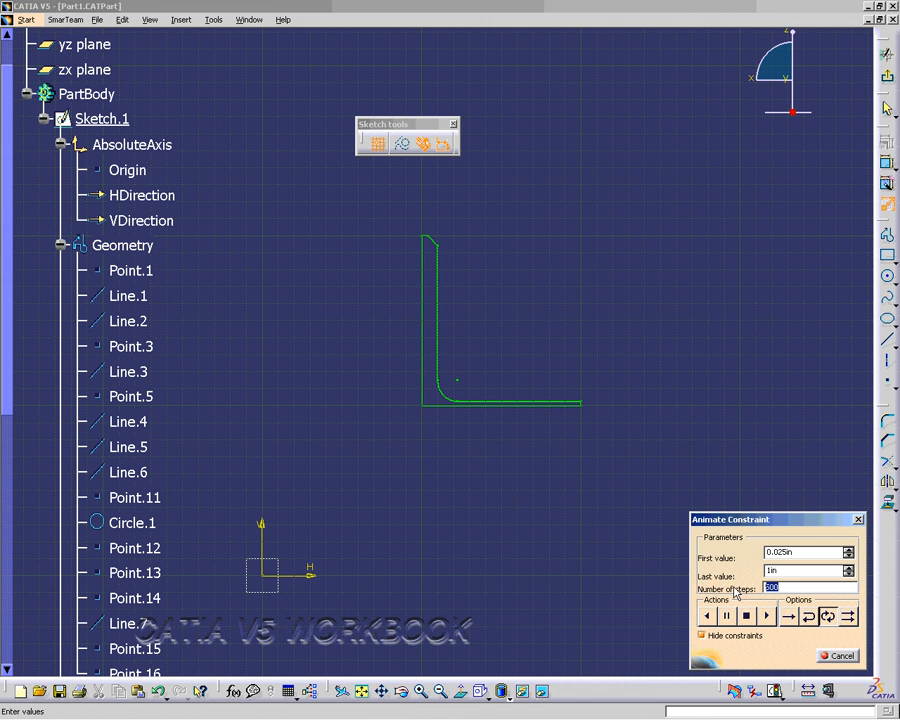